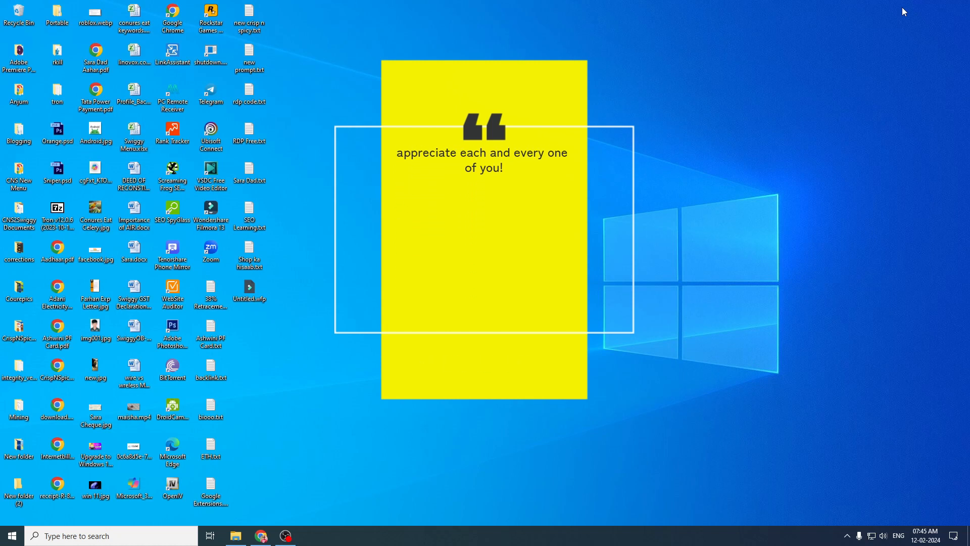
# - Bring up This PC in File Explorer showing Local Disk (C:) with 76.0 GB free of 930 GB
pyautogui.click(235, 536)
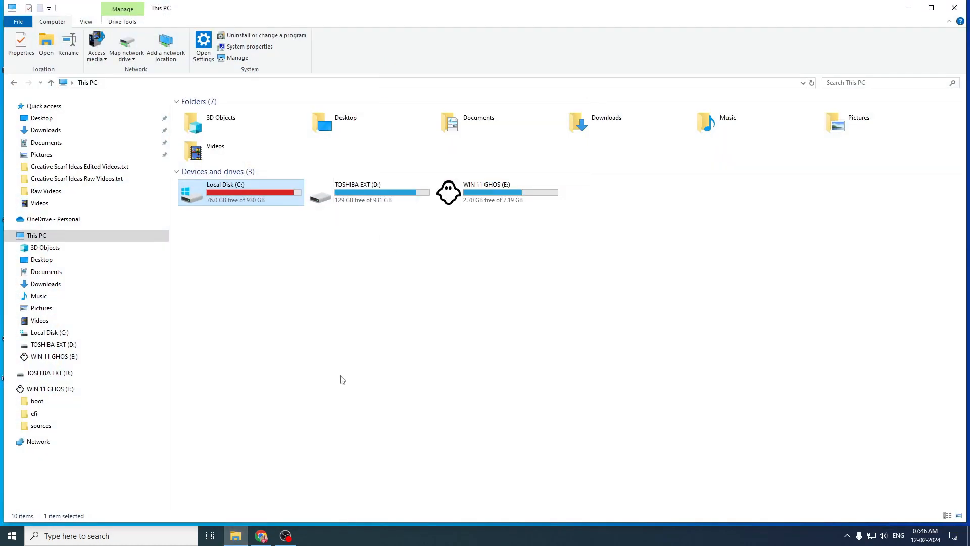
pyautogui.moveTo(365, 301)
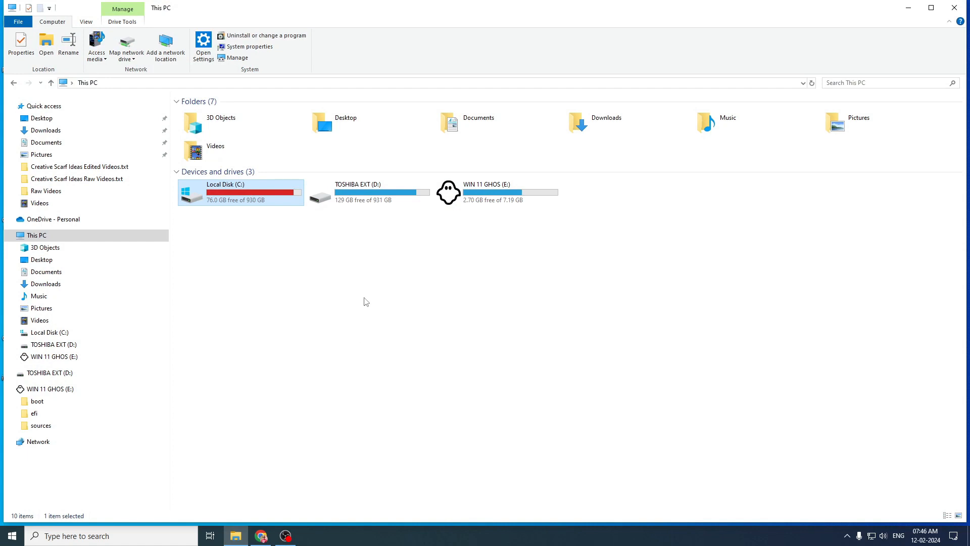
pyautogui.moveTo(358, 319)
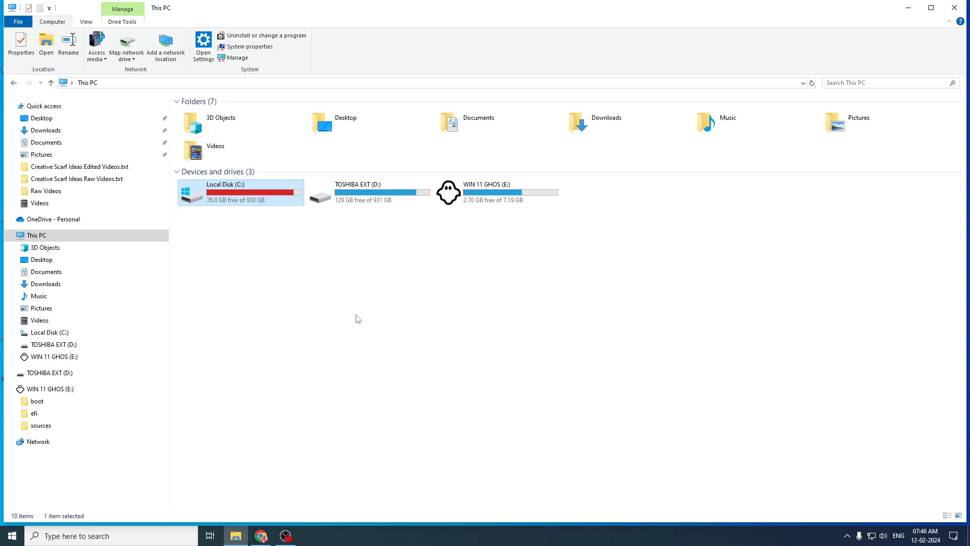
pyautogui.moveTo(332, 256)
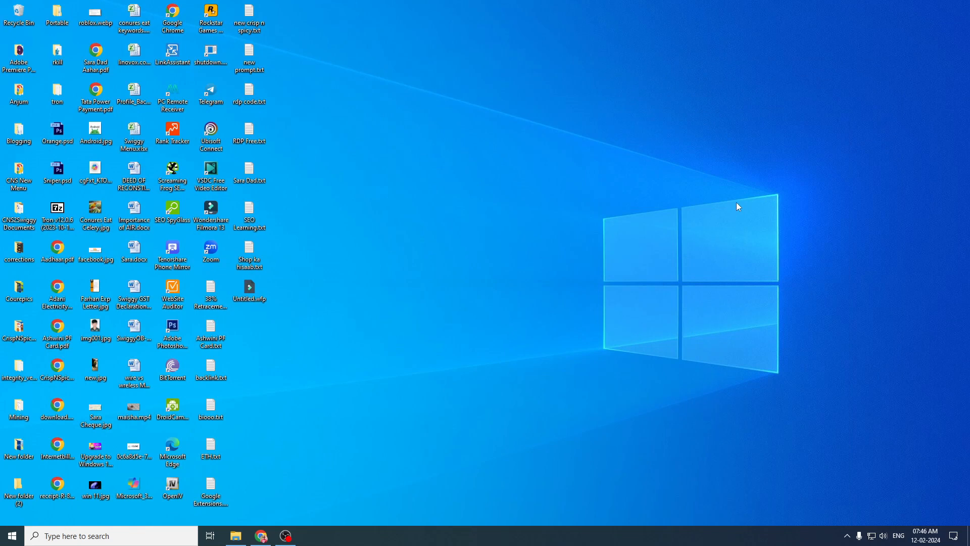
pyautogui.moveTo(415, 412)
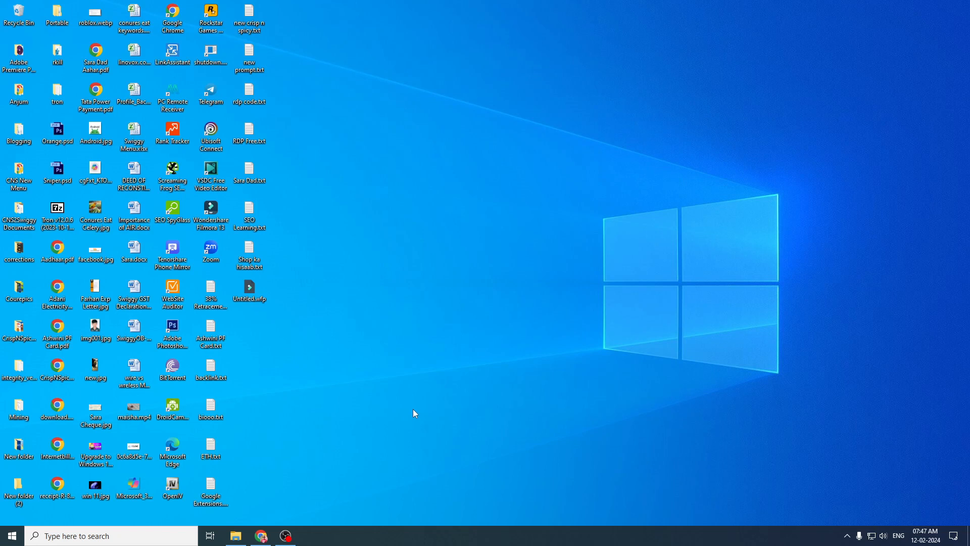
pyautogui.click(236, 536)
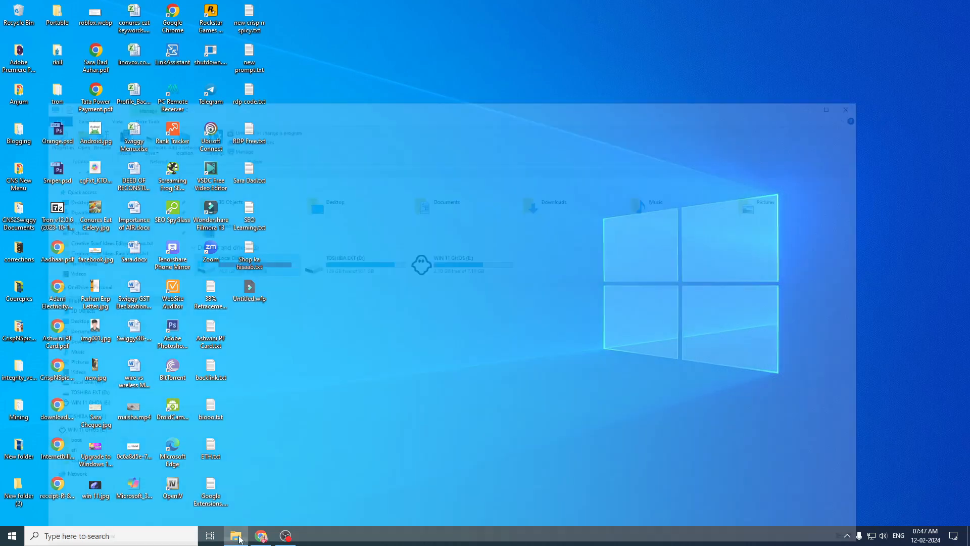
pyautogui.click(235, 536)
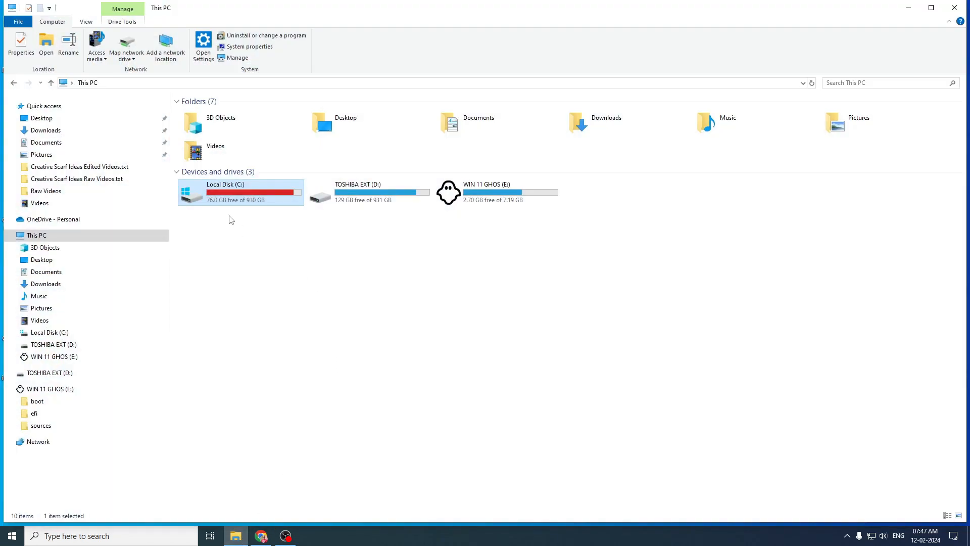
pyautogui.moveTo(246, 213)
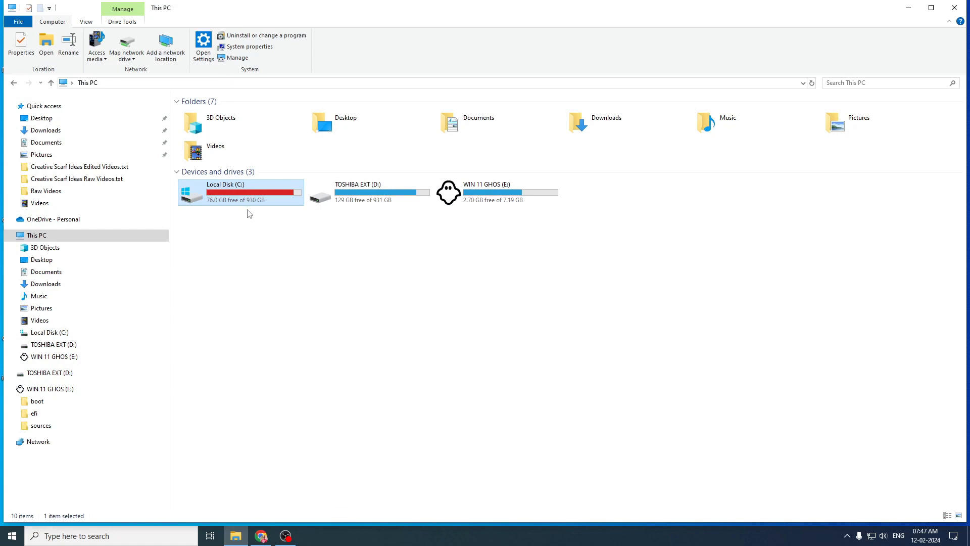
pyautogui.moveTo(270, 236)
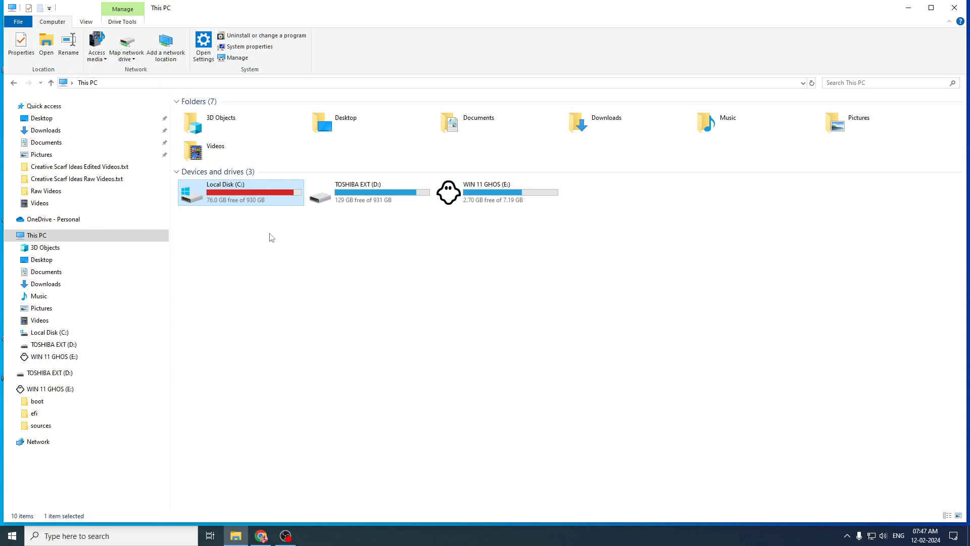
pyautogui.moveTo(265, 219)
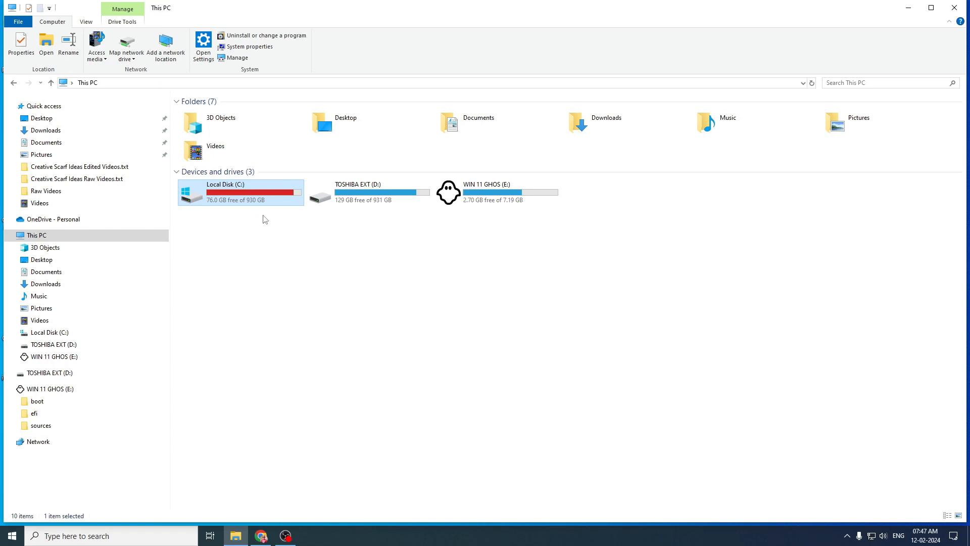
# - From the wiztree search results, reach the official WizTree download page on diskanalyzer.com
pyautogui.click(261, 536)
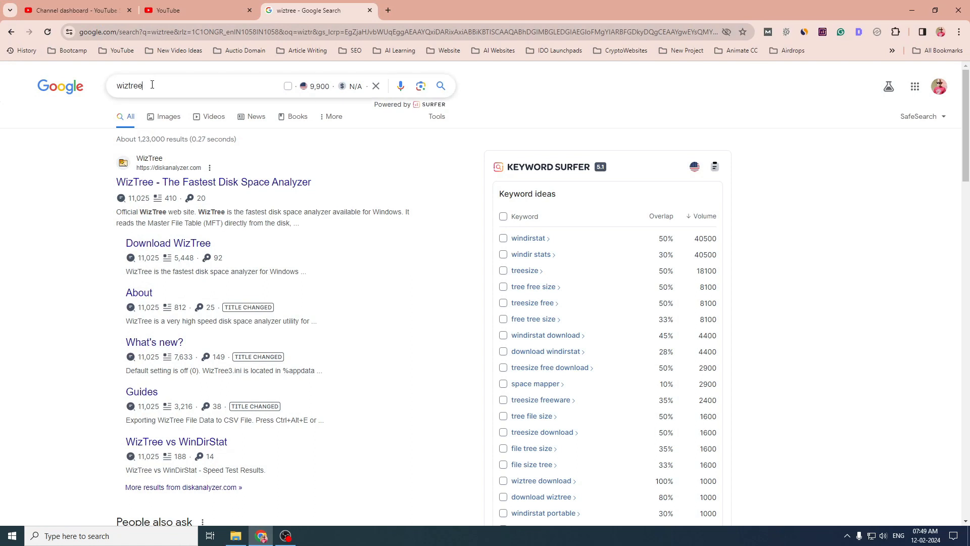
pyautogui.doubleClick(128, 85)
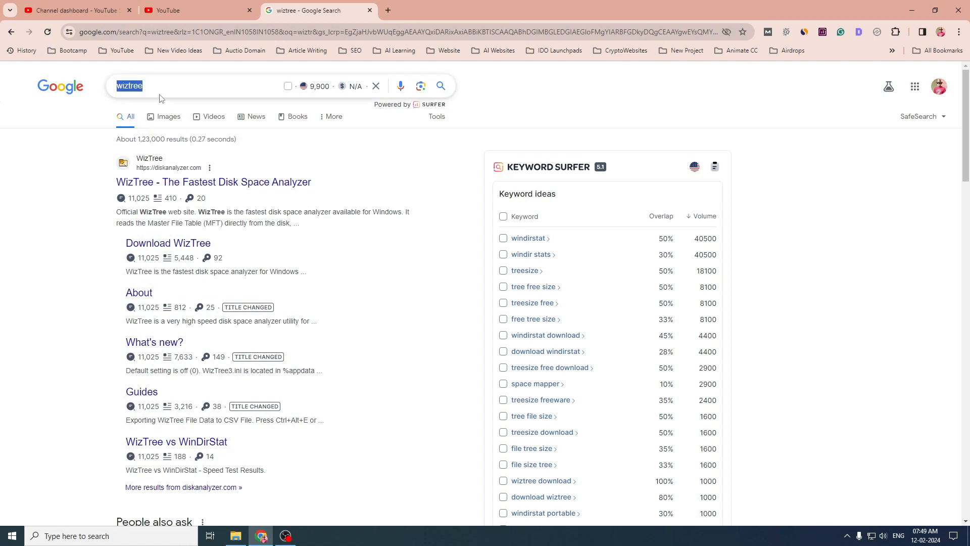
pyautogui.moveTo(135, 99)
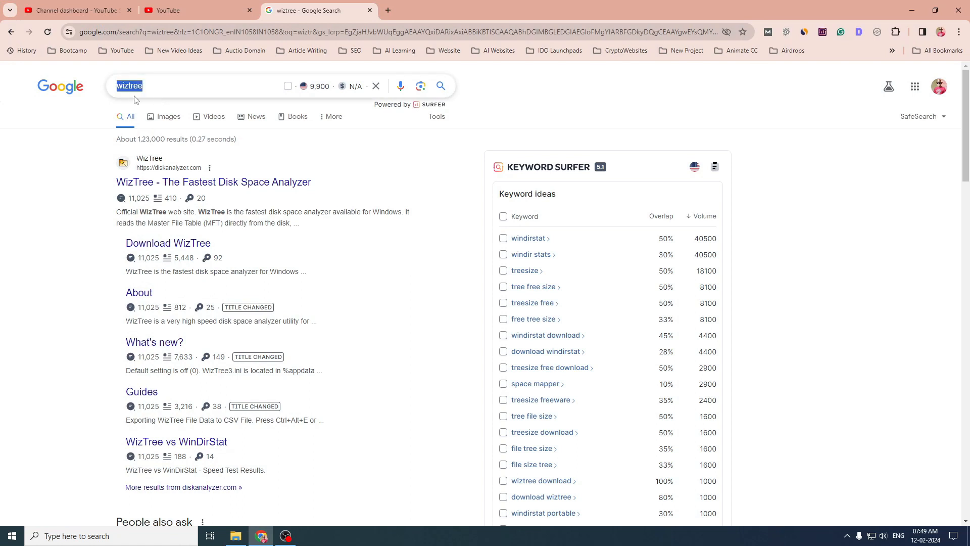
pyautogui.moveTo(163, 178)
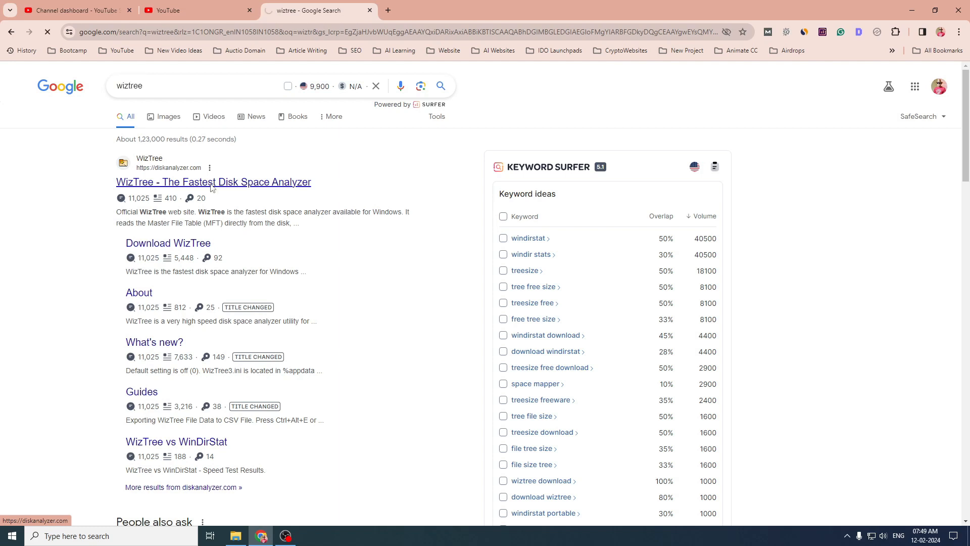
pyautogui.click(213, 181)
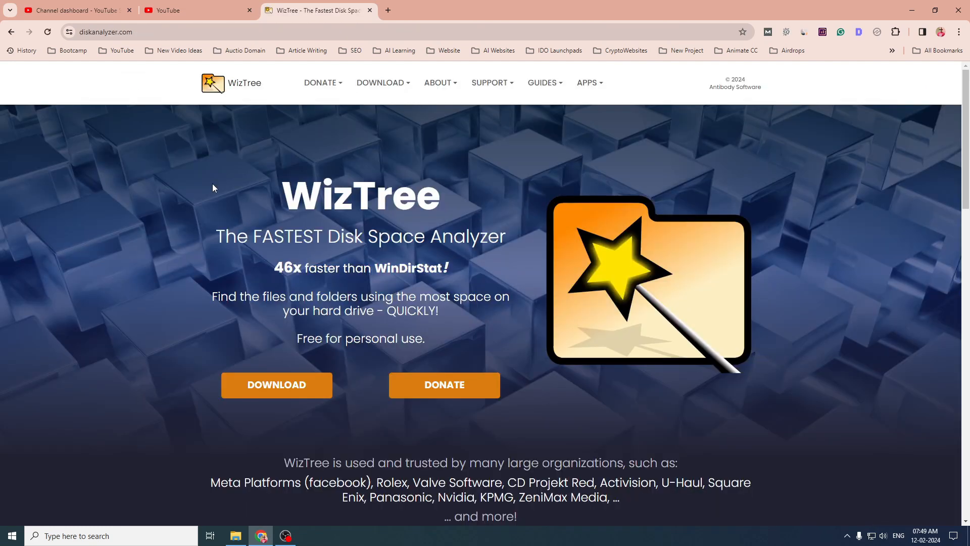
pyautogui.scroll(-3)
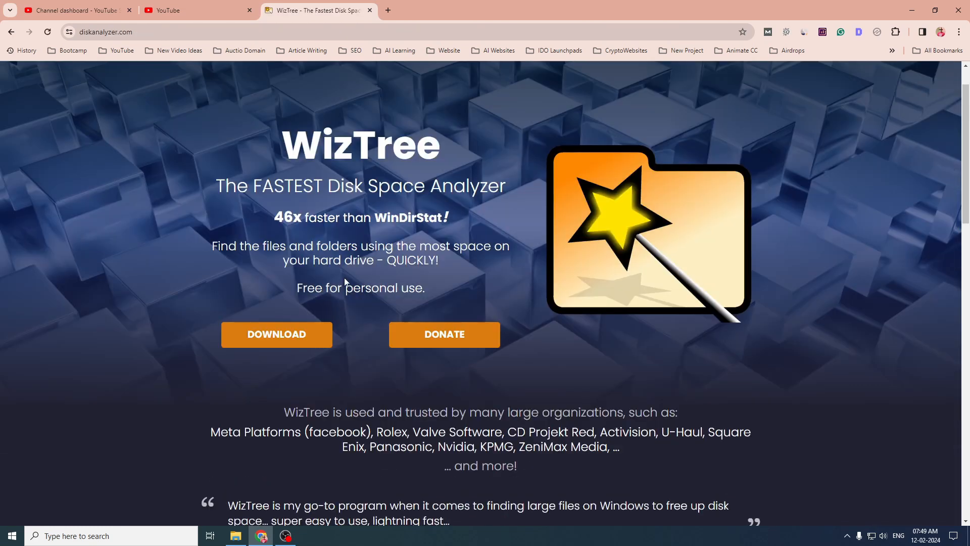
pyautogui.click(277, 334)
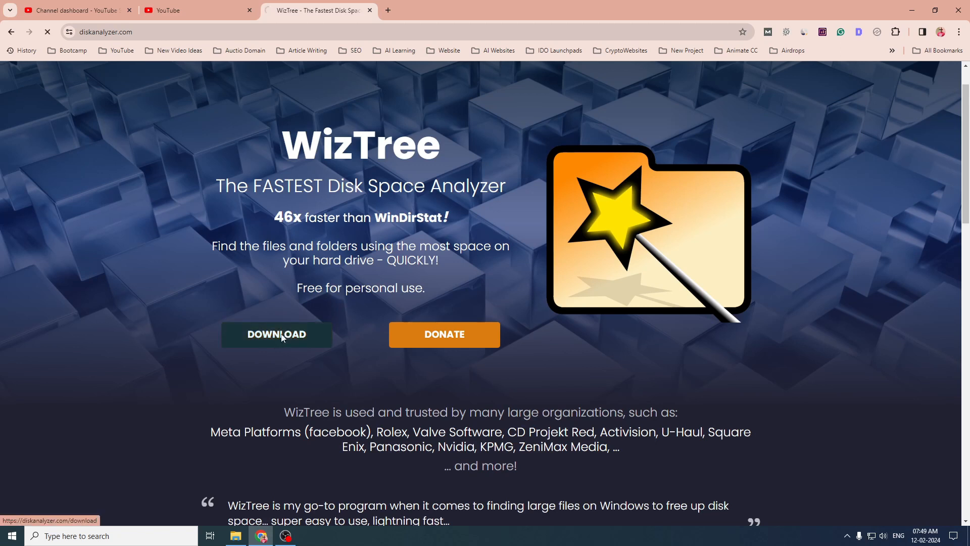
pyautogui.click(277, 335)
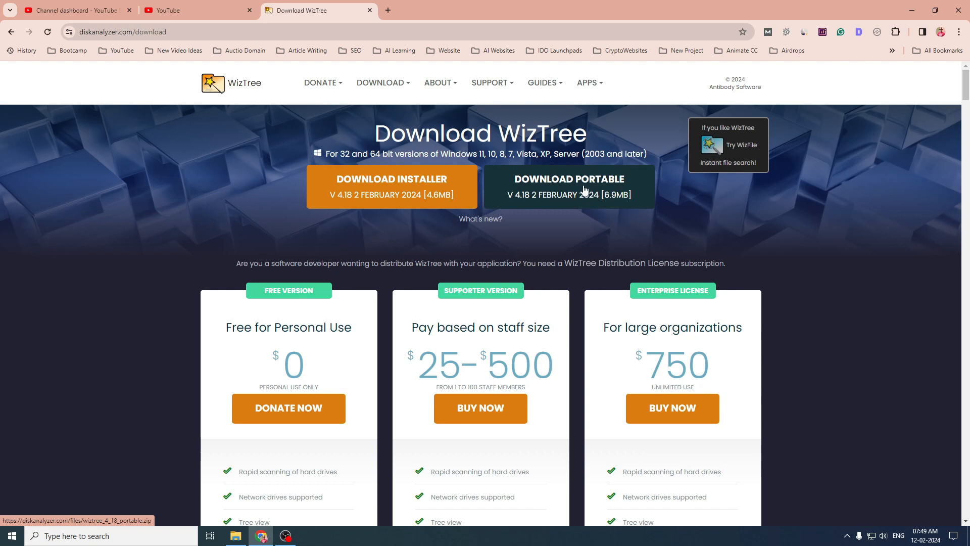
# - Download the portable WizTree zip into the Downloads folder
pyautogui.click(567, 179)
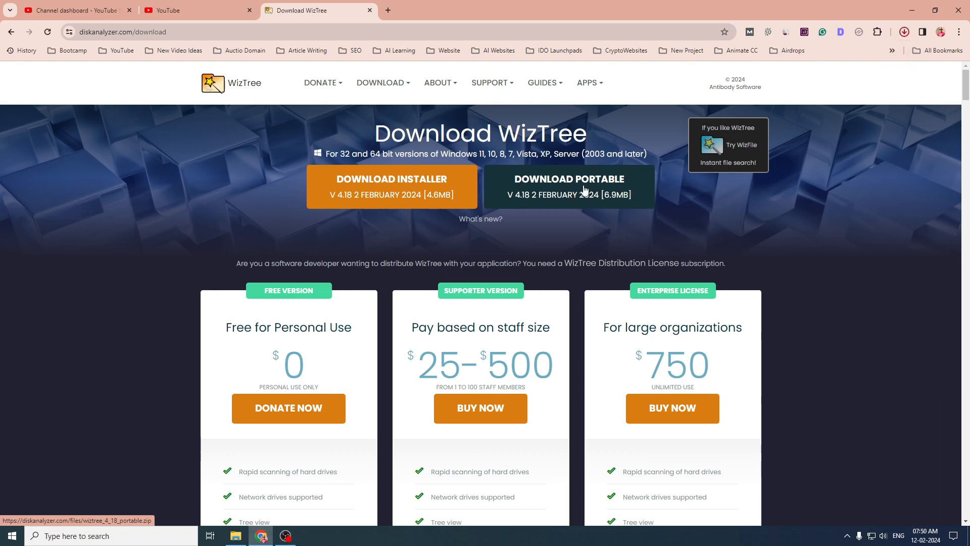
pyautogui.click(567, 186)
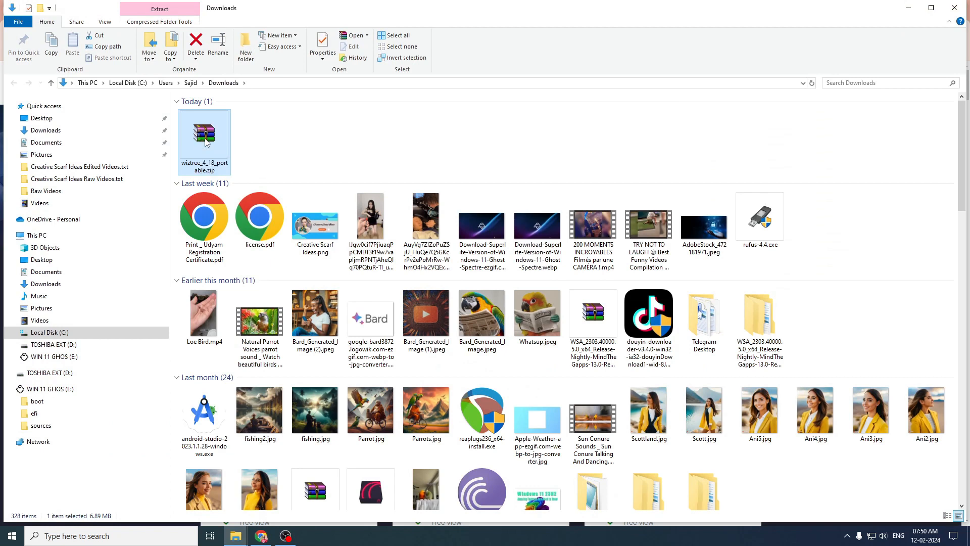
# - Extract the WizTree zip into its own wiztree_4_18_portable folder in Downloads
pyautogui.rightClick(204, 137)
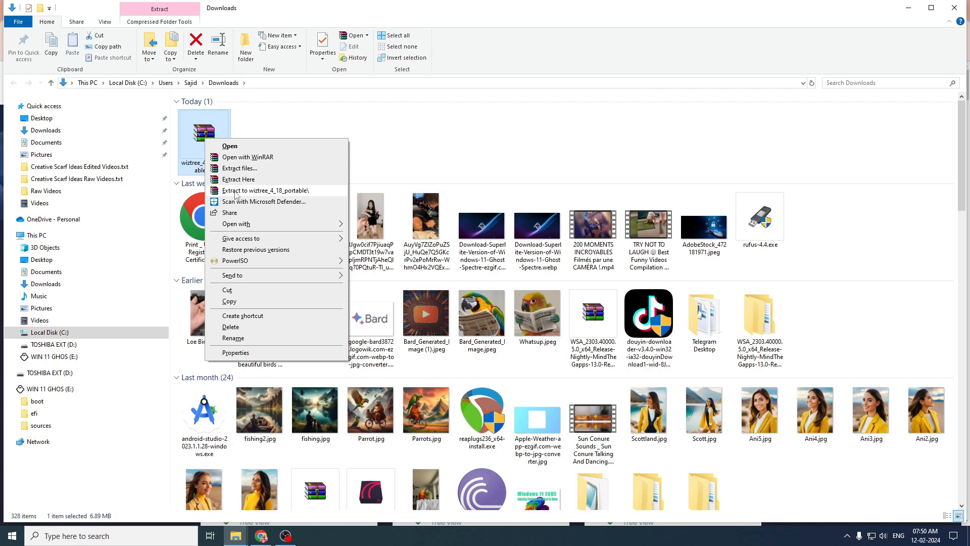
pyautogui.moveTo(274, 197)
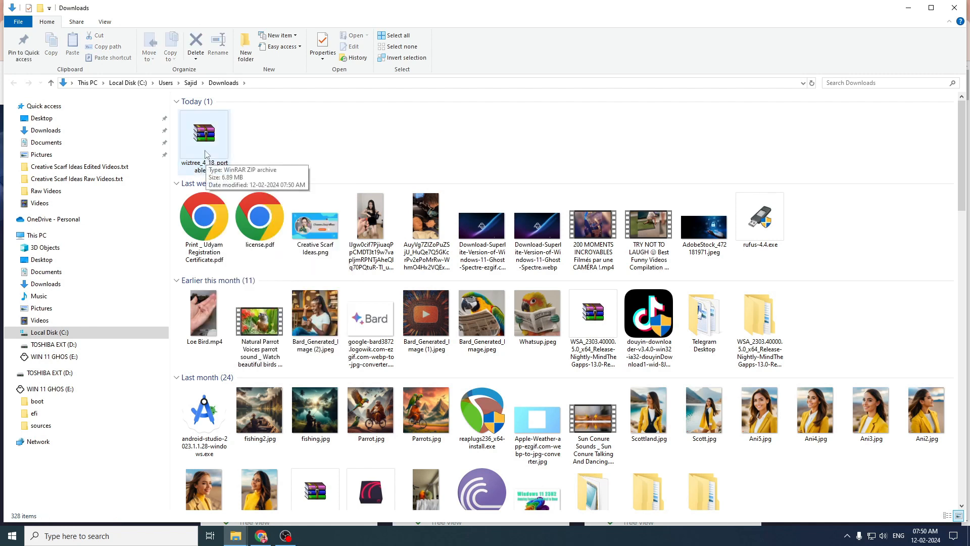
pyautogui.rightClick(203, 133)
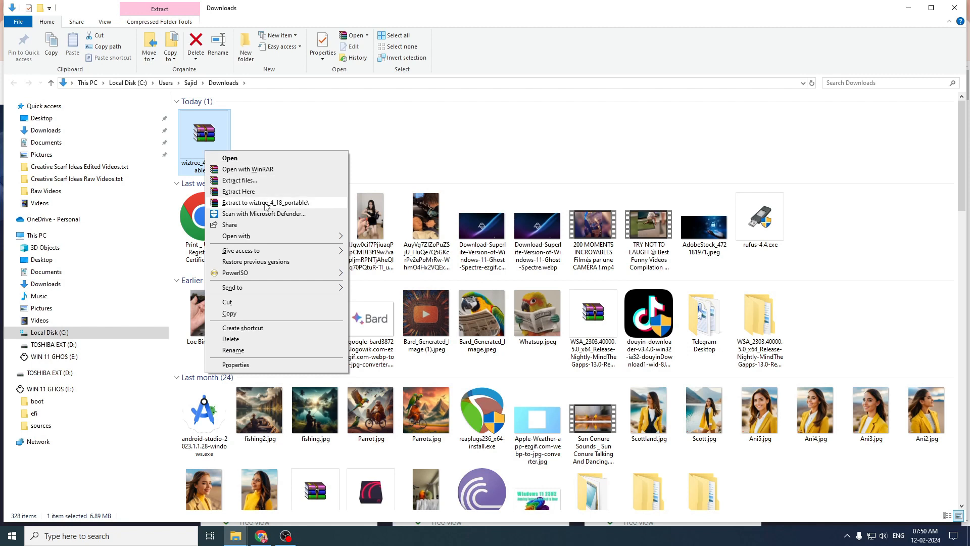
pyautogui.click(238, 191)
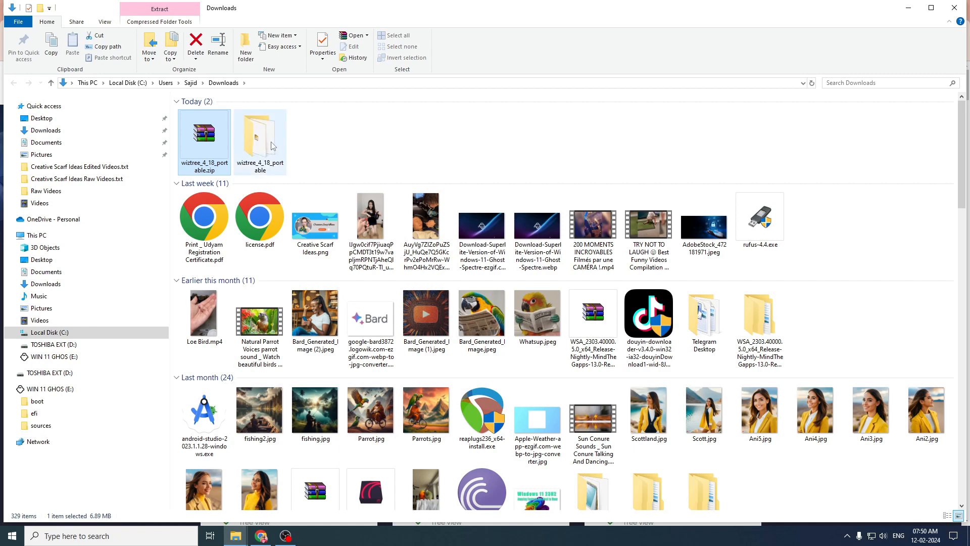
pyautogui.moveTo(259, 137)
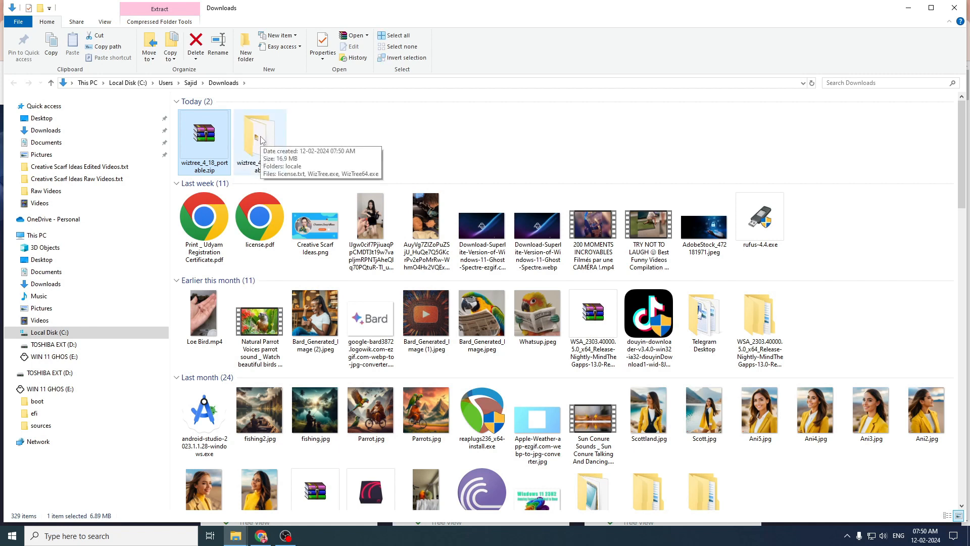
# - Enter the wiztree_4_18_portable folder and locate WizTree64.exe
pyautogui.doubleClick(260, 132)
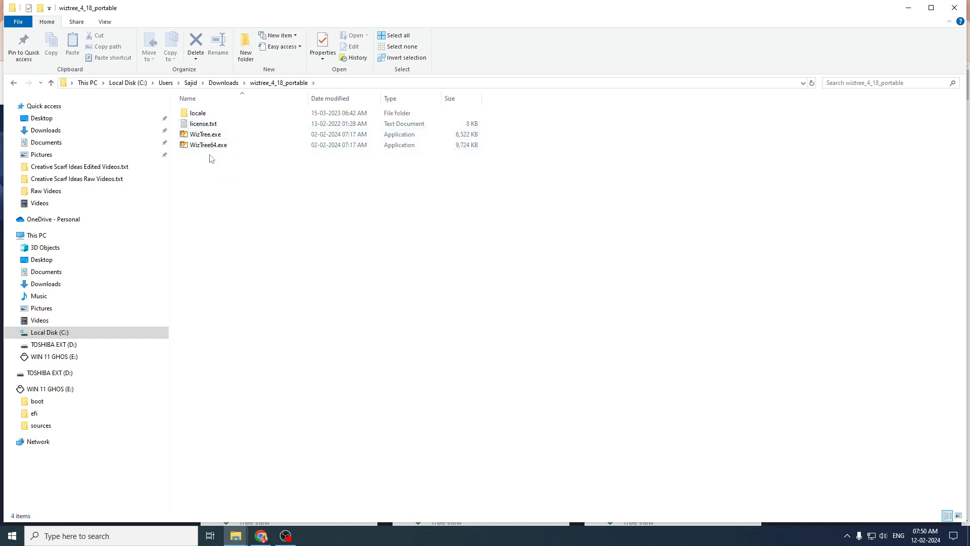
pyautogui.click(208, 144)
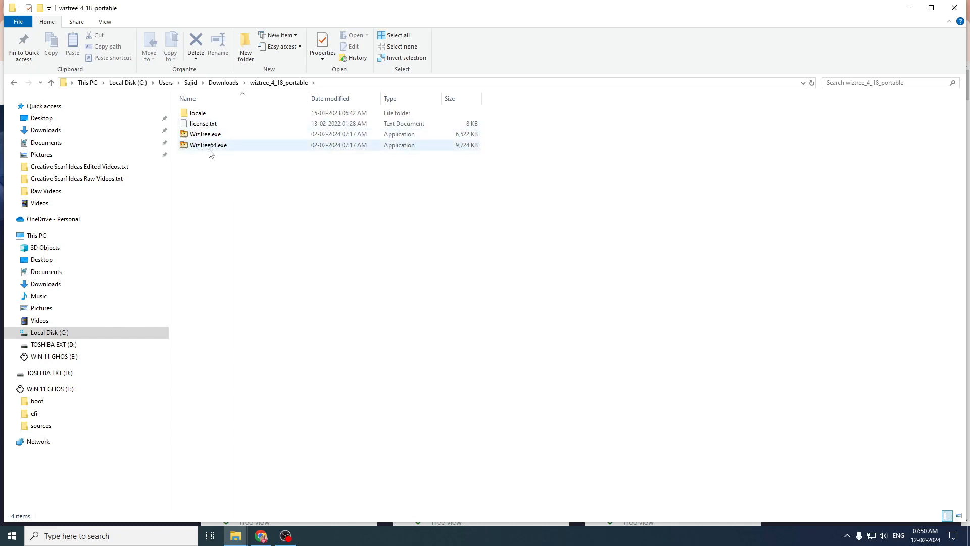
pyautogui.moveTo(209, 145)
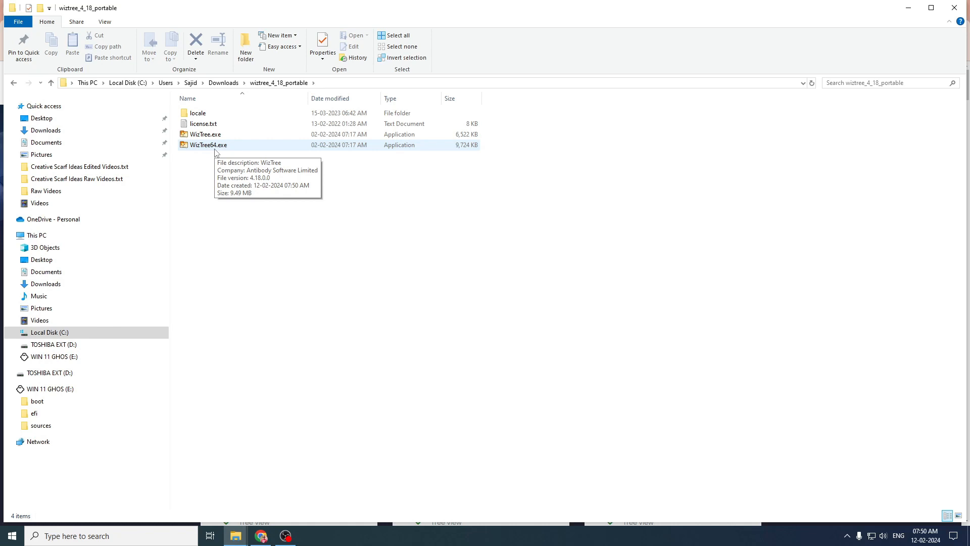
pyautogui.click(205, 135)
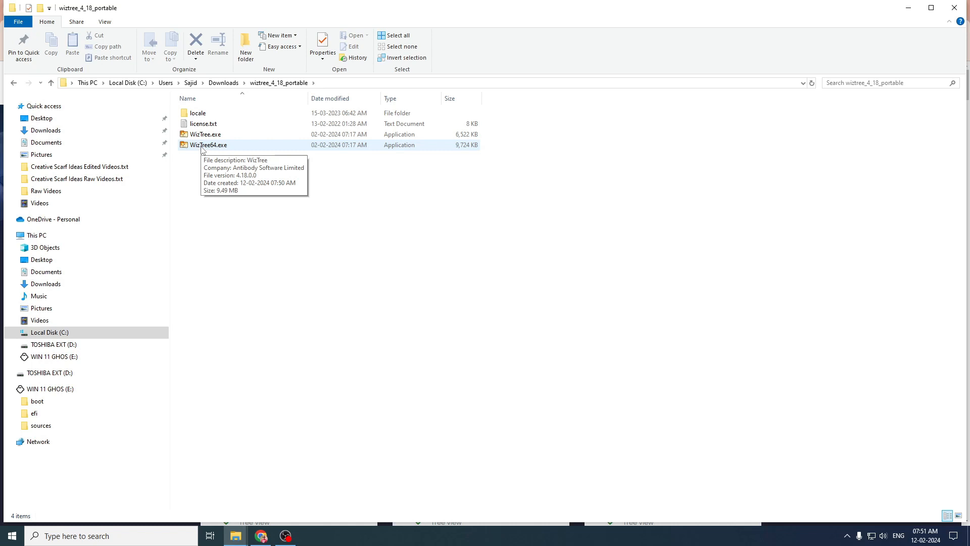
pyautogui.click(208, 144)
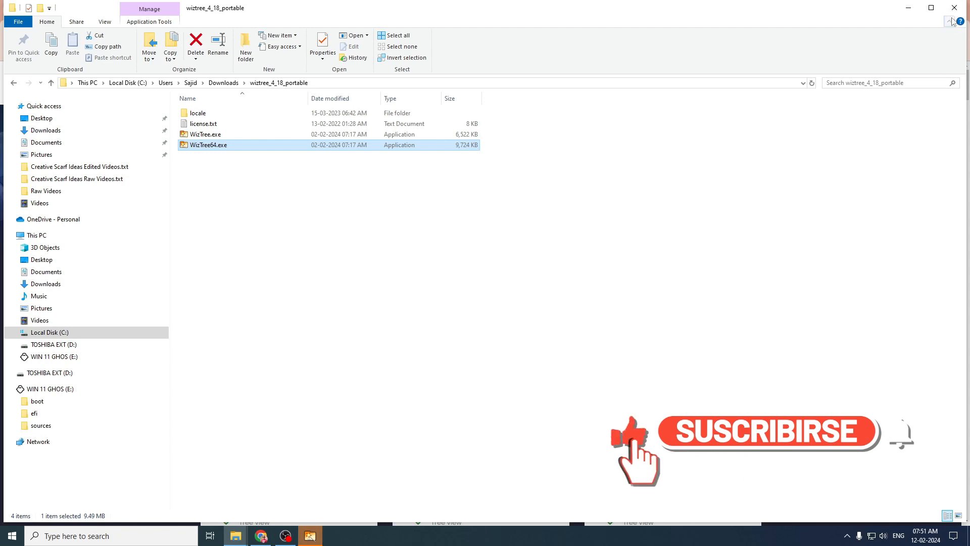
# - Launch WizTree64.exe and scan [C:] Local Disk to break down its space usage by folder
pyautogui.doubleClick(210, 145)
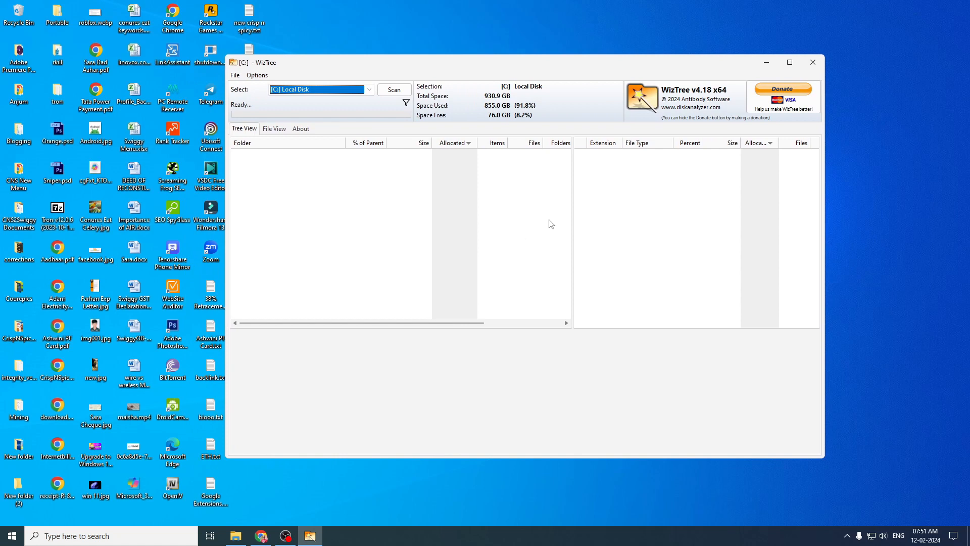
pyautogui.click(368, 90)
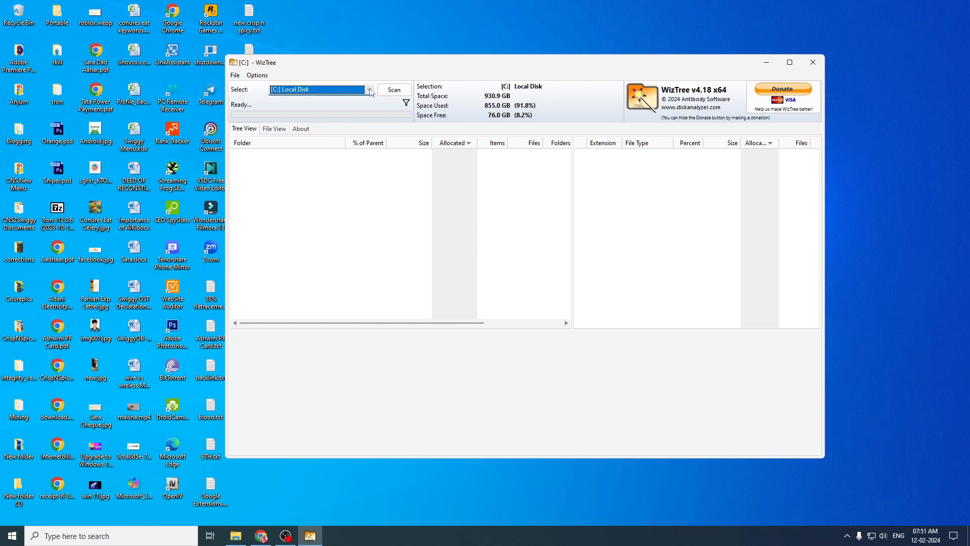
pyautogui.click(368, 90)
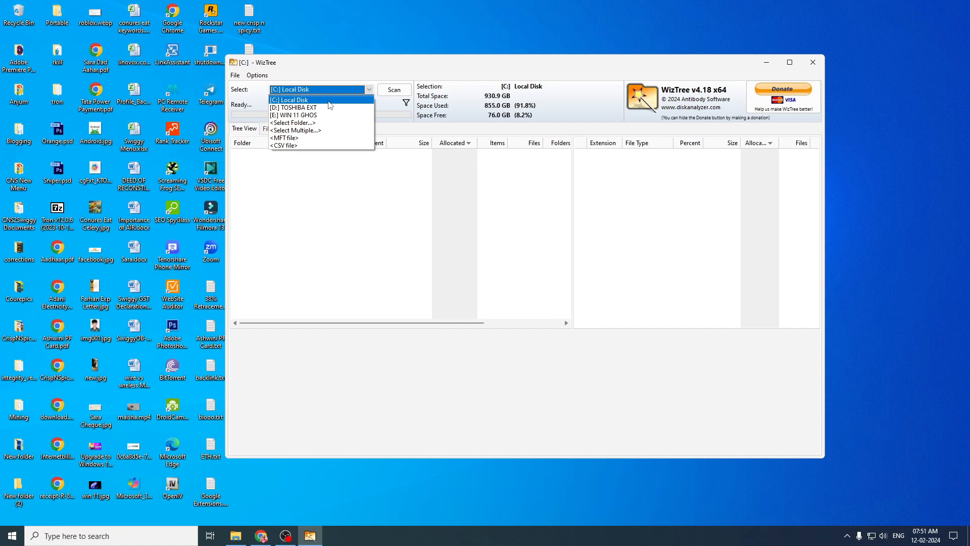
pyautogui.click(319, 100)
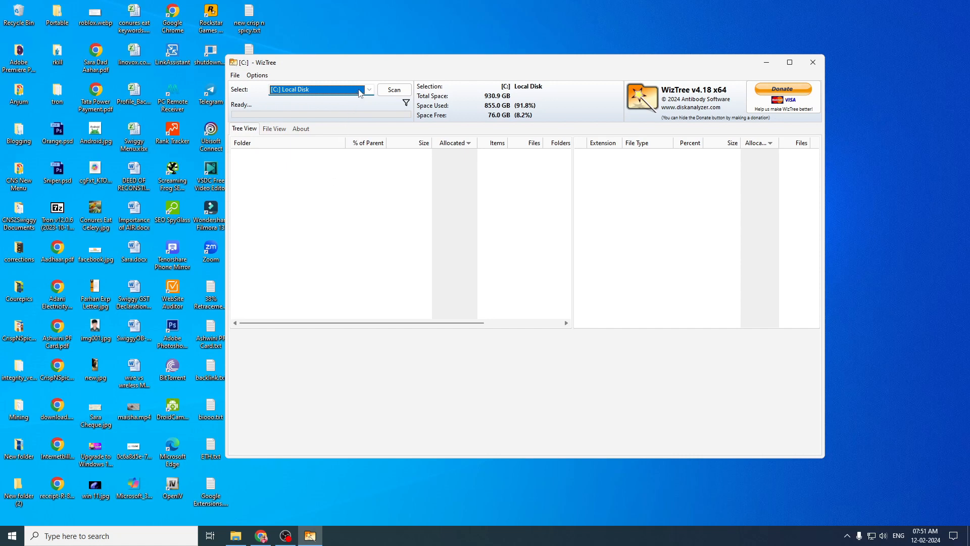
pyautogui.click(368, 88)
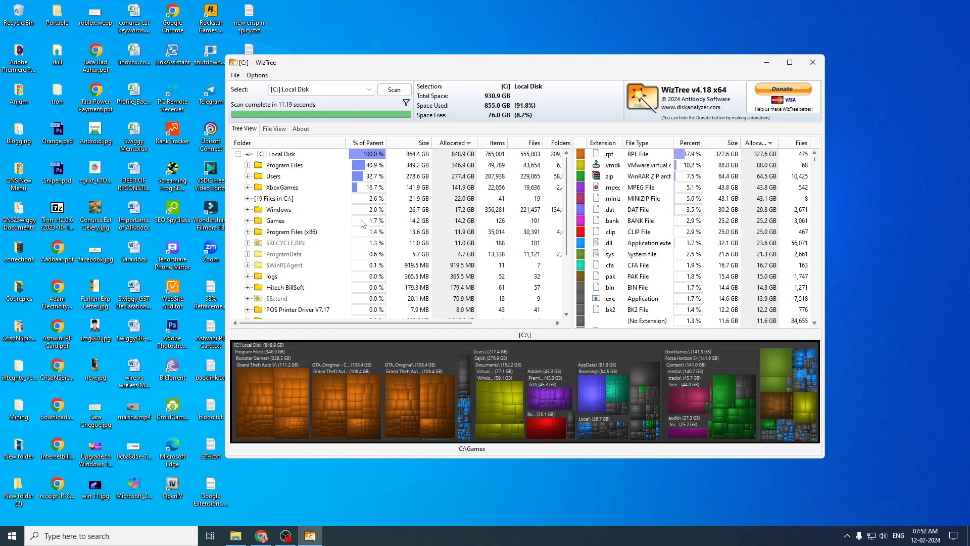
# - Maximize WizTree and expand XboxGames in Tree View to reveal Forza Horizon 5 at 141.9 GB
pyautogui.click(790, 62)
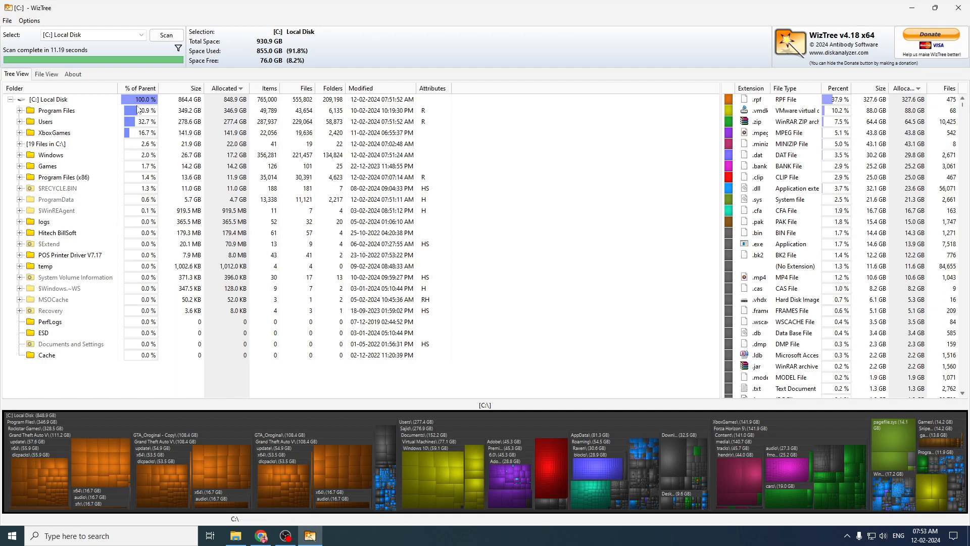
pyautogui.click(21, 133)
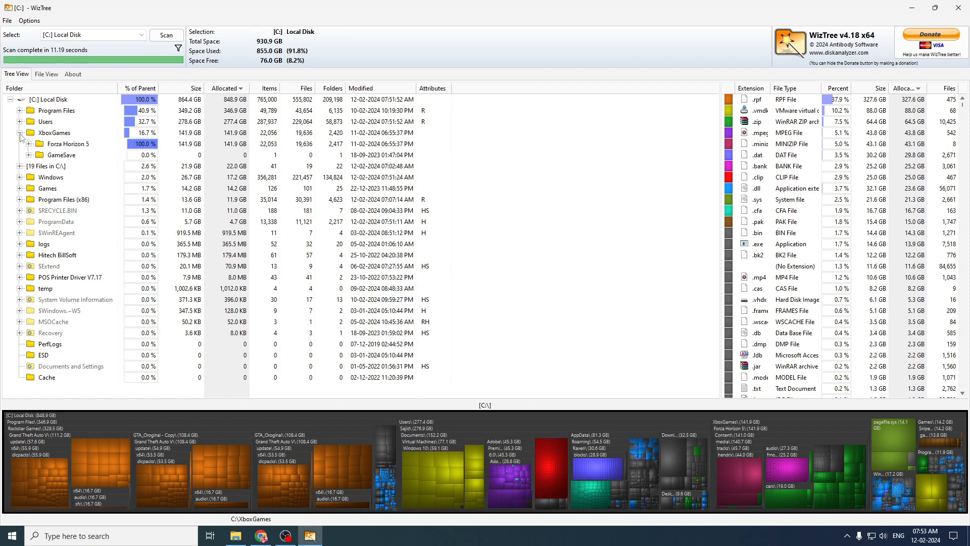
pyautogui.click(60, 155)
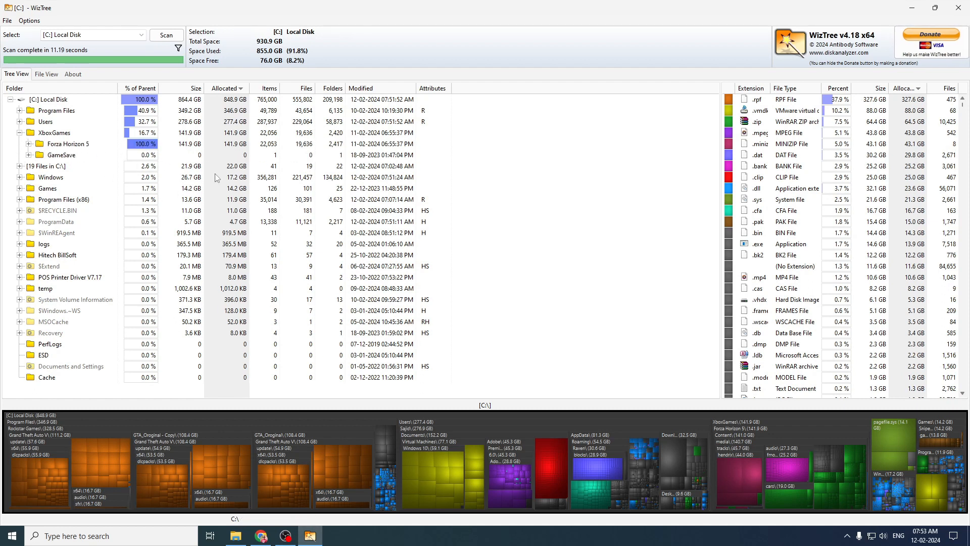
pyautogui.moveTo(234, 171)
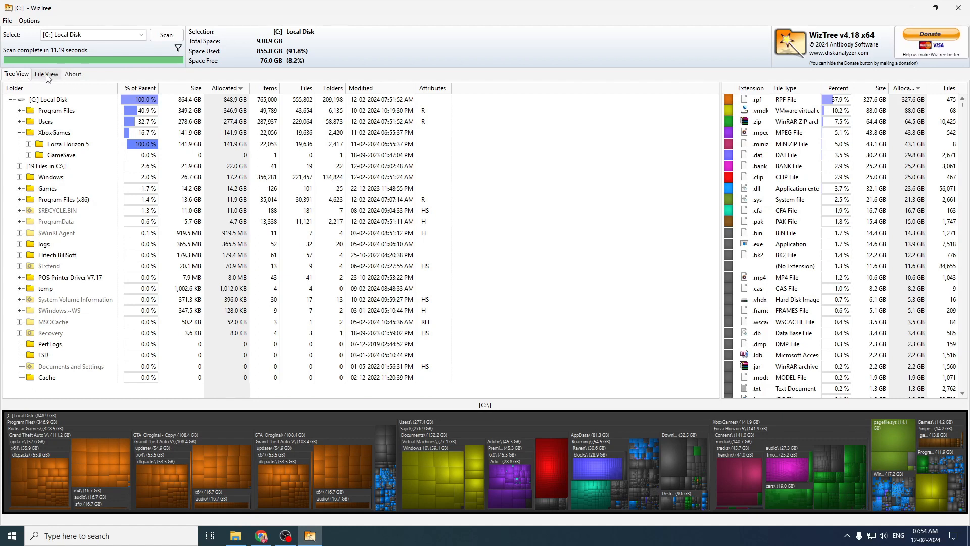
# - In File View, select the 18 GB GeoChunk2.minizip and Explore Folder to reach it in File Explorer
pyautogui.click(46, 74)
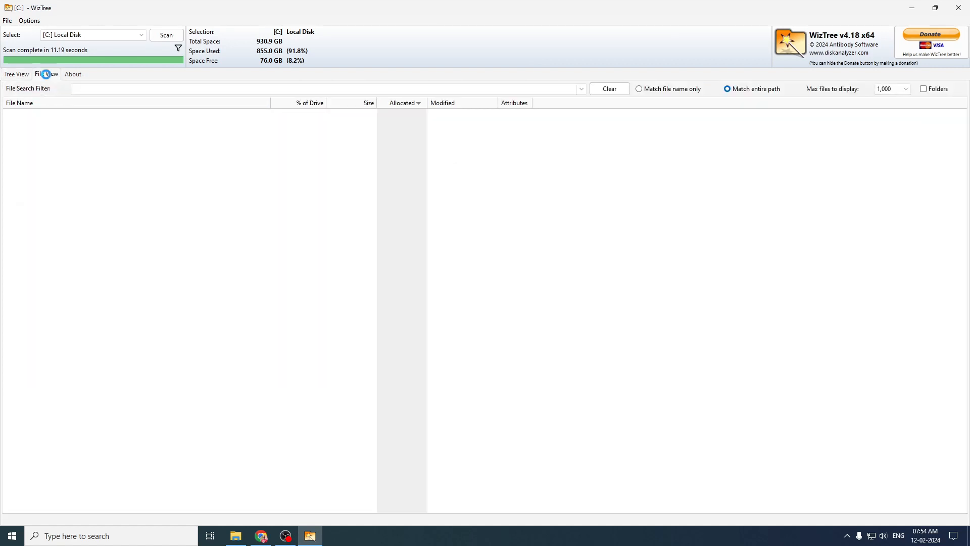
pyautogui.click(46, 73)
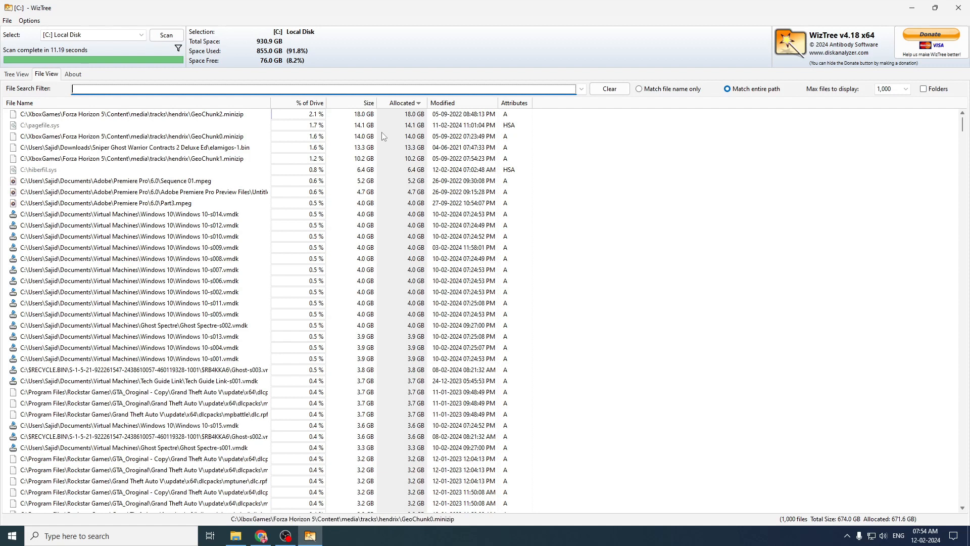
pyautogui.scroll(-3)
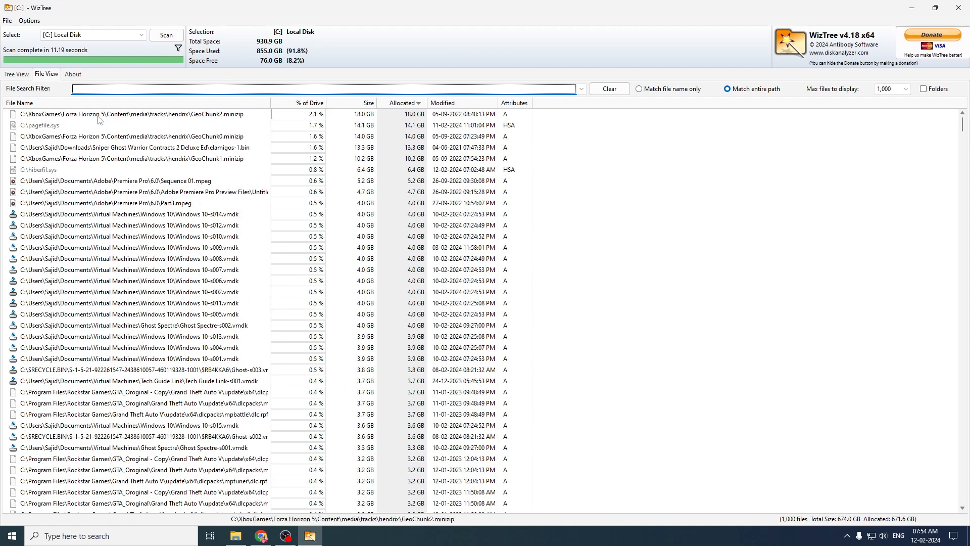
pyautogui.click(154, 114)
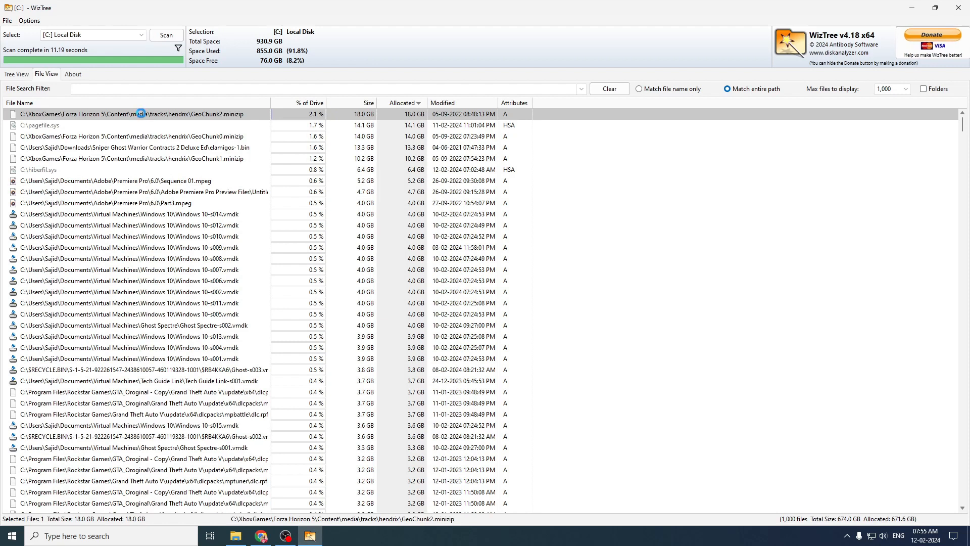
pyautogui.rightClick(143, 114)
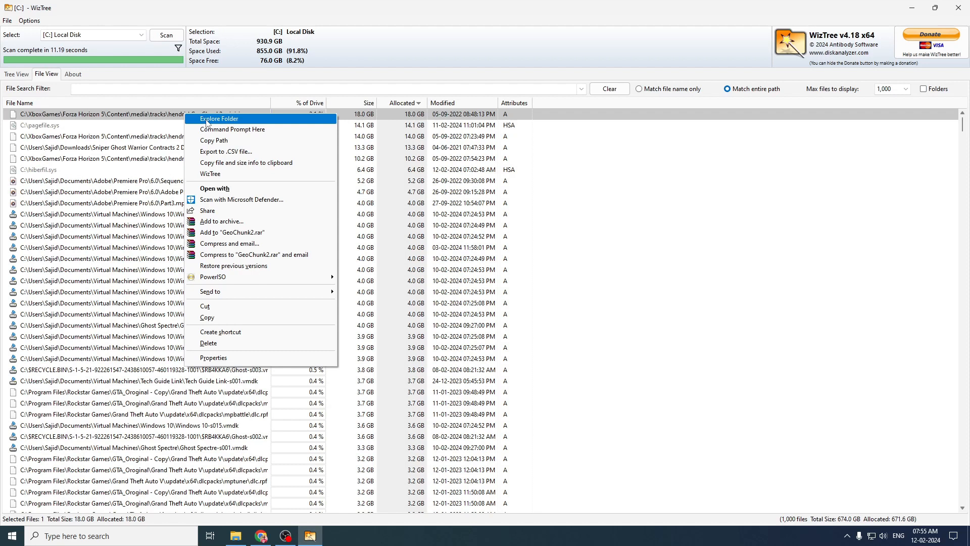
pyautogui.click(219, 119)
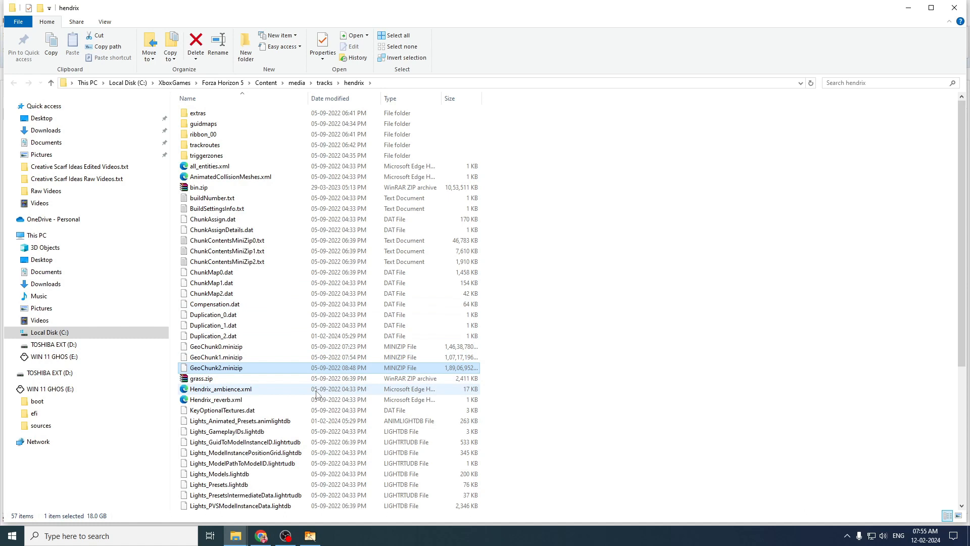
# - Move up via the breadcrumbs from hendrix to XboxGames, where the Forza Horizon 5 folder sits
pyautogui.scroll(-3)
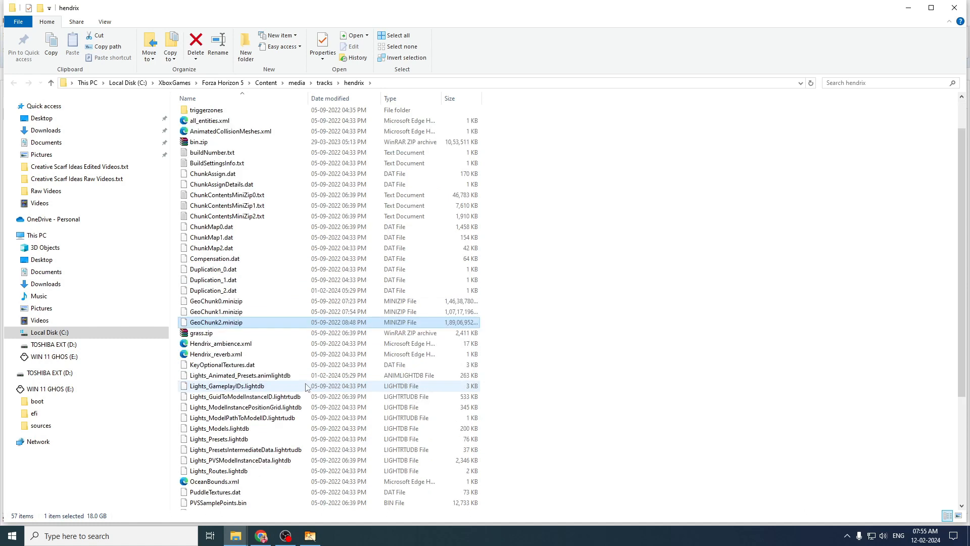
pyautogui.moveTo(259, 324)
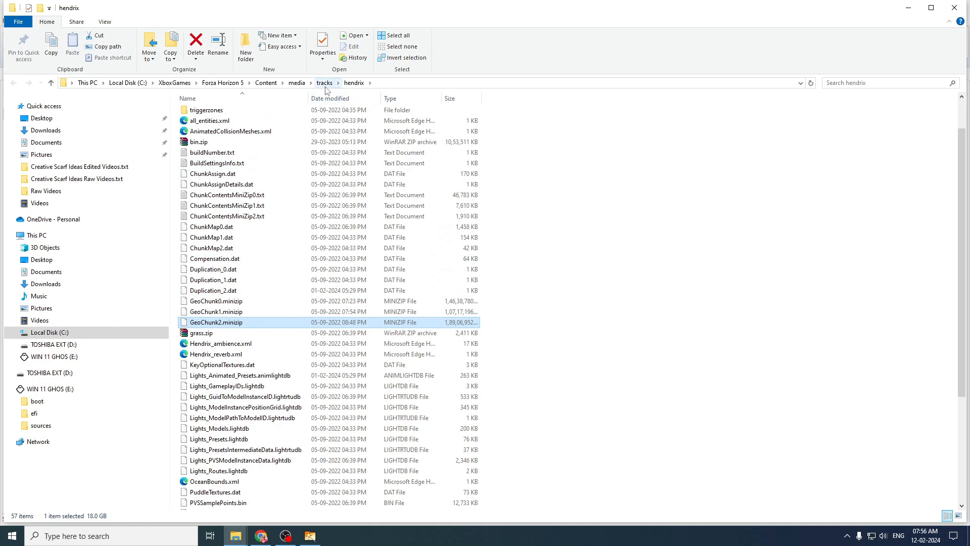
pyautogui.moveTo(201, 333)
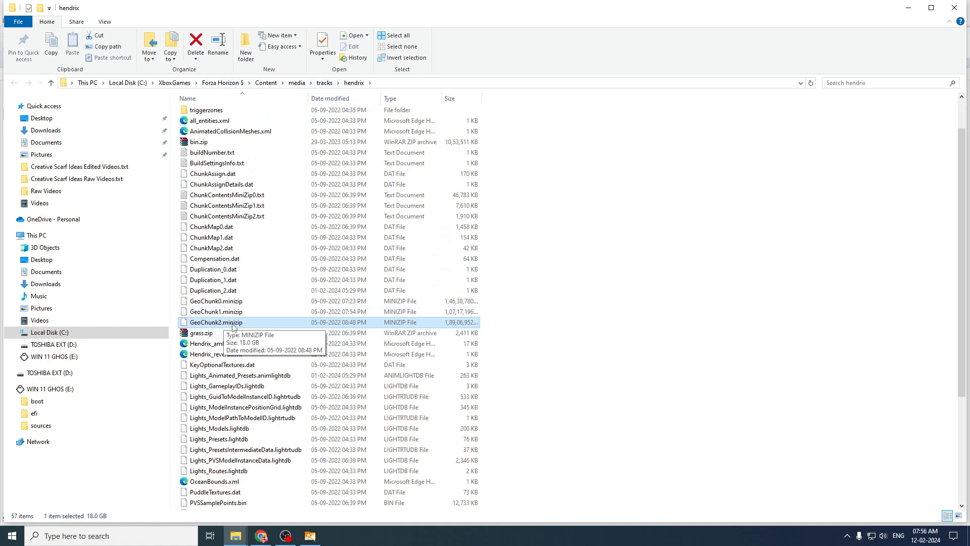
pyautogui.click(222, 82)
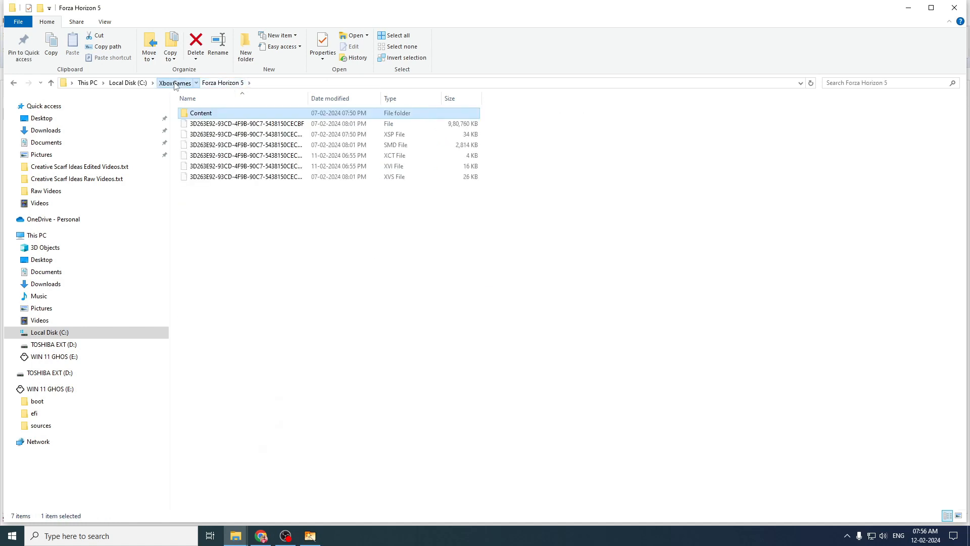
pyautogui.click(175, 82)
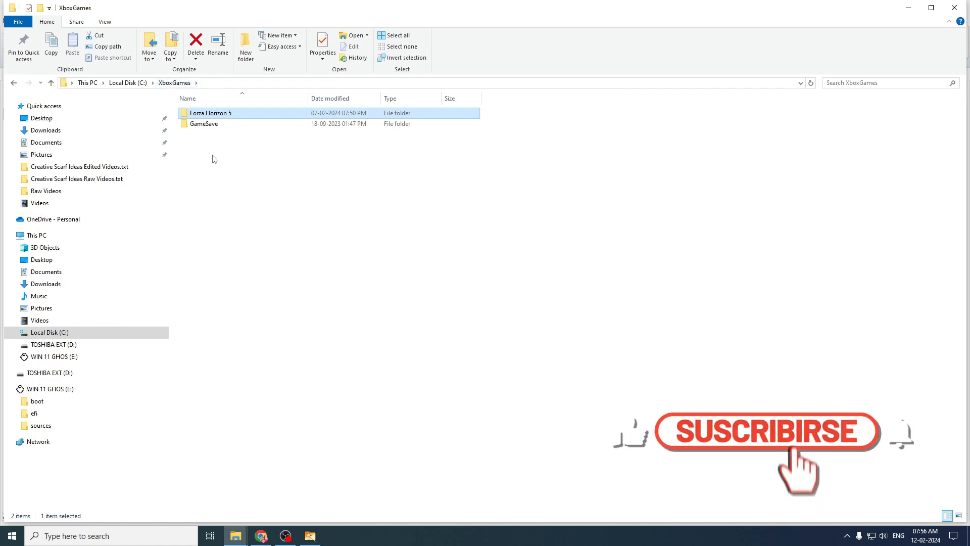
# - Permanently delete the Forza Horizon 5 folder with Shift+Delete, confirming for all current items
pyautogui.click(195, 43)
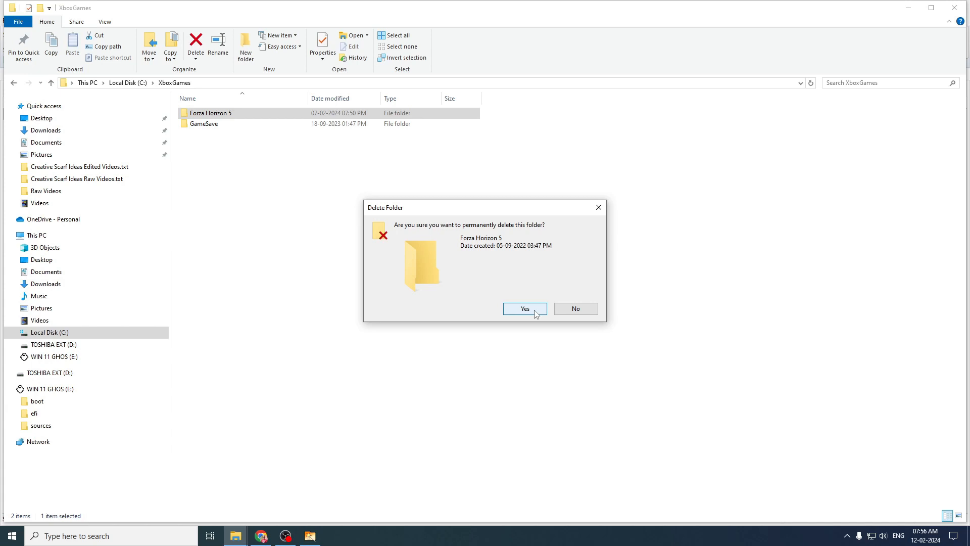
pyautogui.click(525, 308)
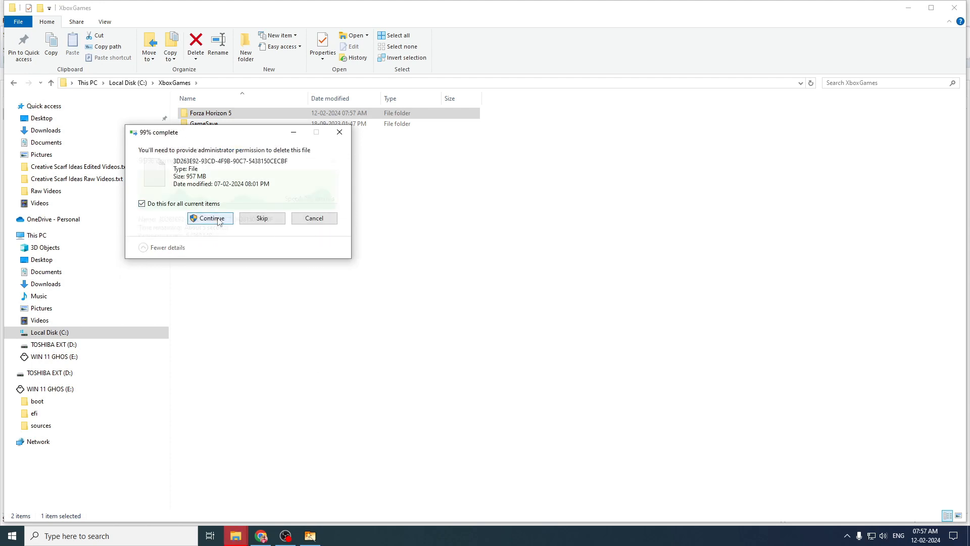
pyautogui.click(211, 218)
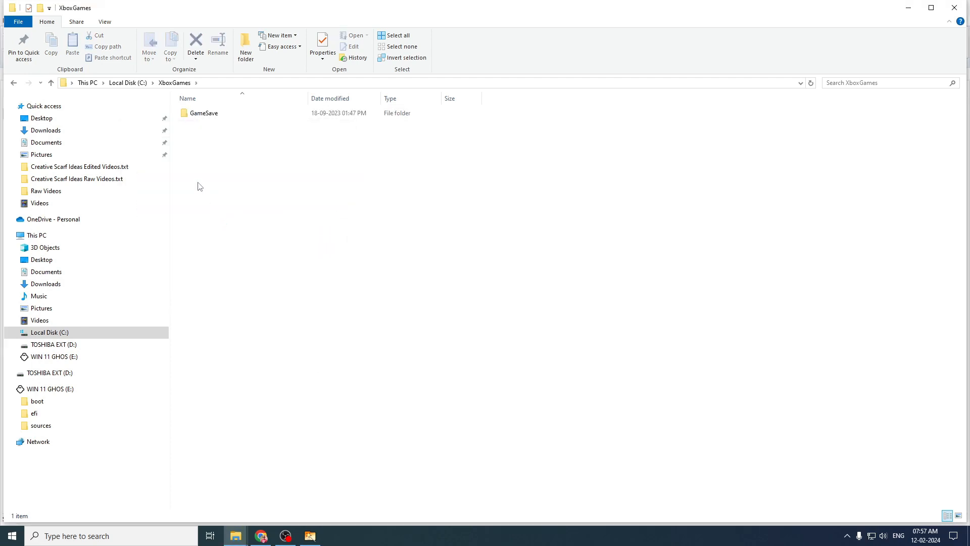
# - Return to This PC and check Local Disk (C:) now shows 217 GB free of 930 GB
pyautogui.click(37, 236)
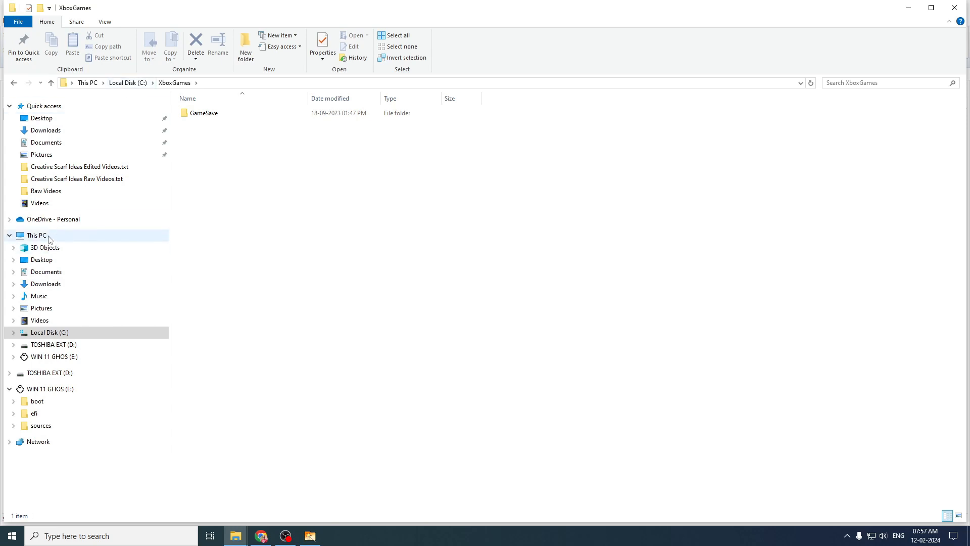
pyautogui.click(35, 235)
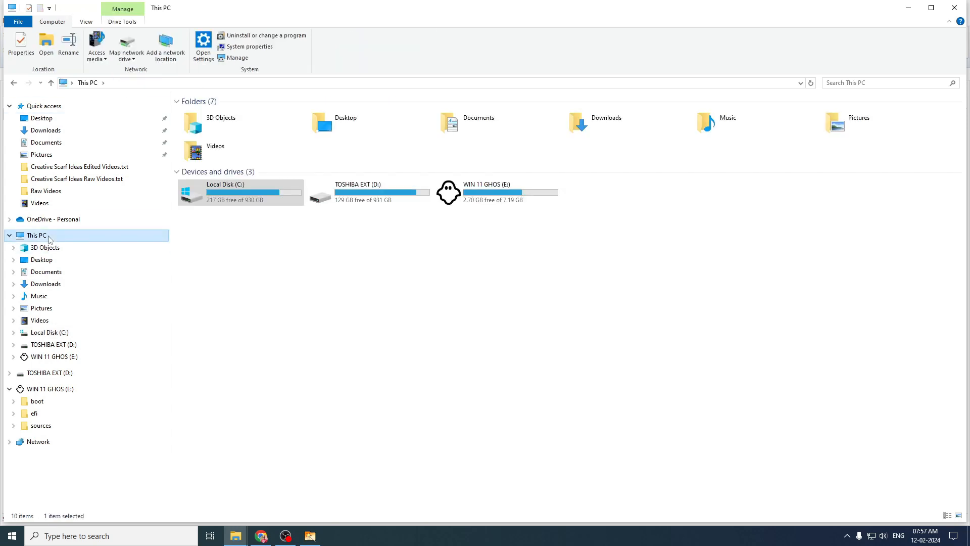
pyautogui.click(240, 192)
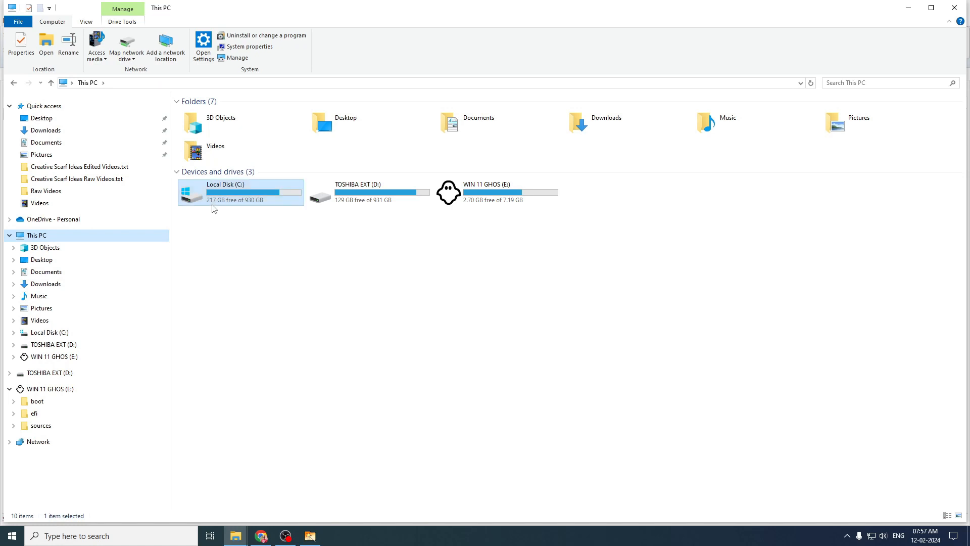
pyautogui.moveTo(241, 210)
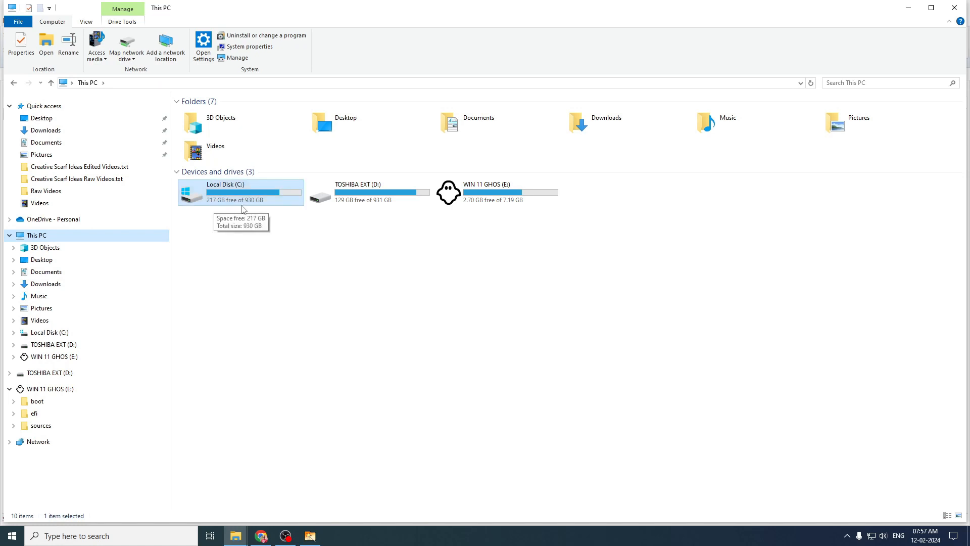
pyautogui.moveTo(415, 297)
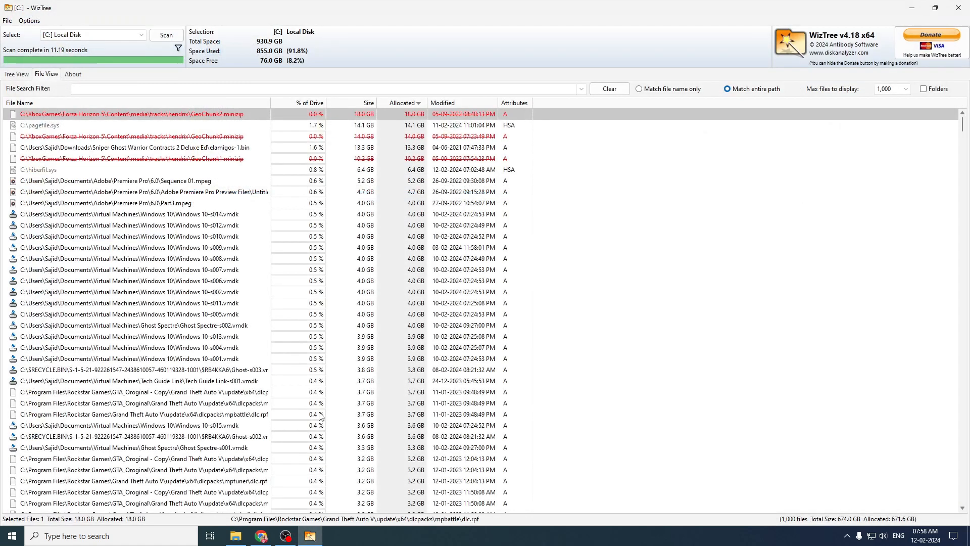
# - Rescan [C:] Local Disk in WizTree so it reports 217.9 GB free and 713.1 GB used
pyautogui.click(124, 181)
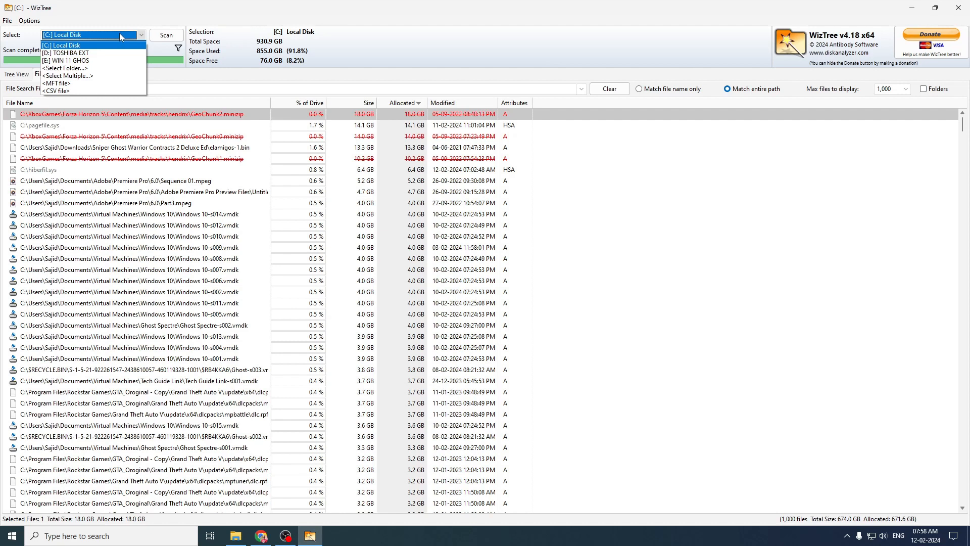
pyautogui.click(64, 45)
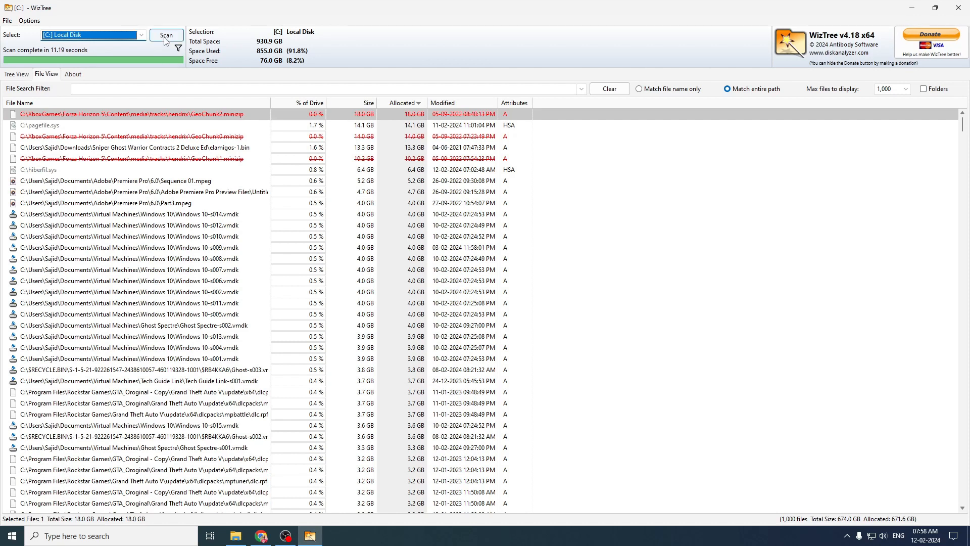
pyautogui.click(165, 34)
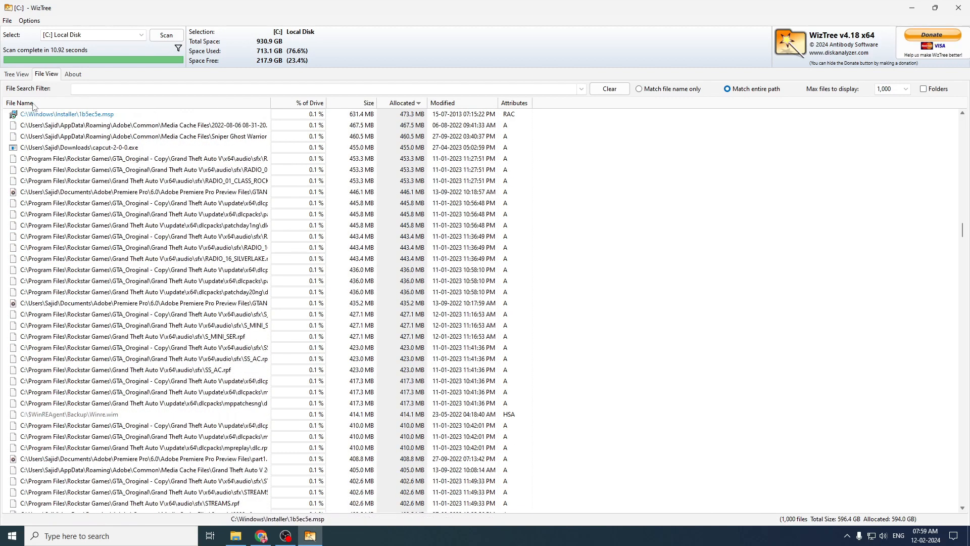
# - Expand Users and Sajid in the folder tree and select the 32.5 GB Downloads folder
pyautogui.click(16, 74)
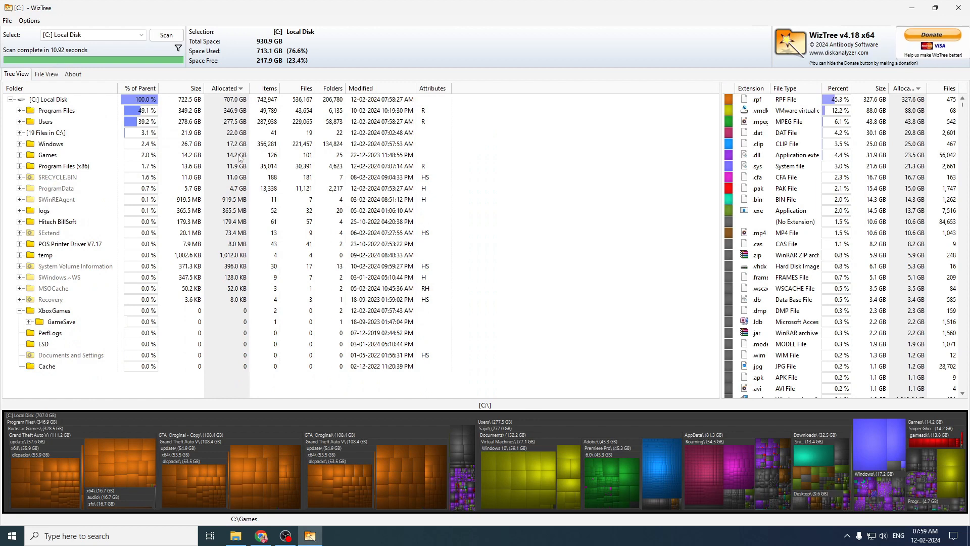
pyautogui.click(46, 255)
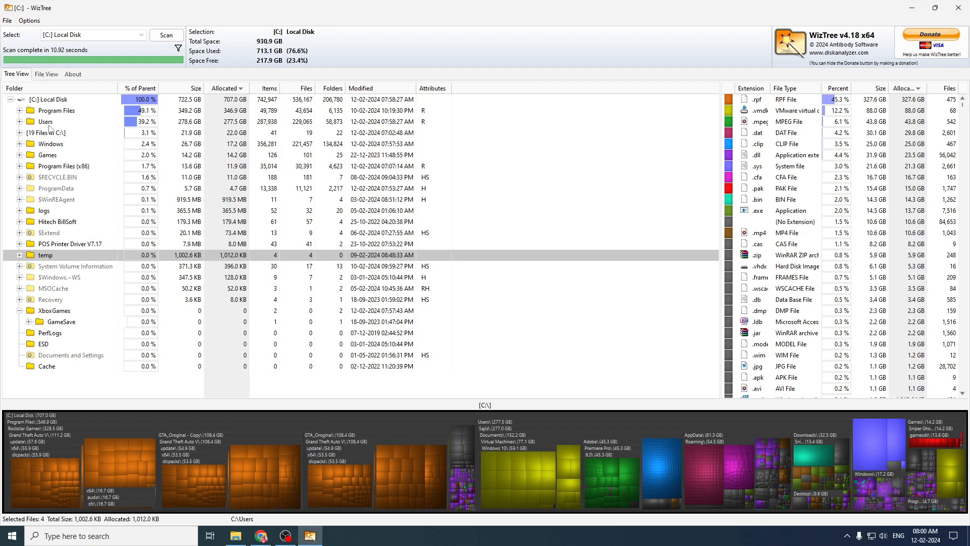
pyautogui.click(72, 121)
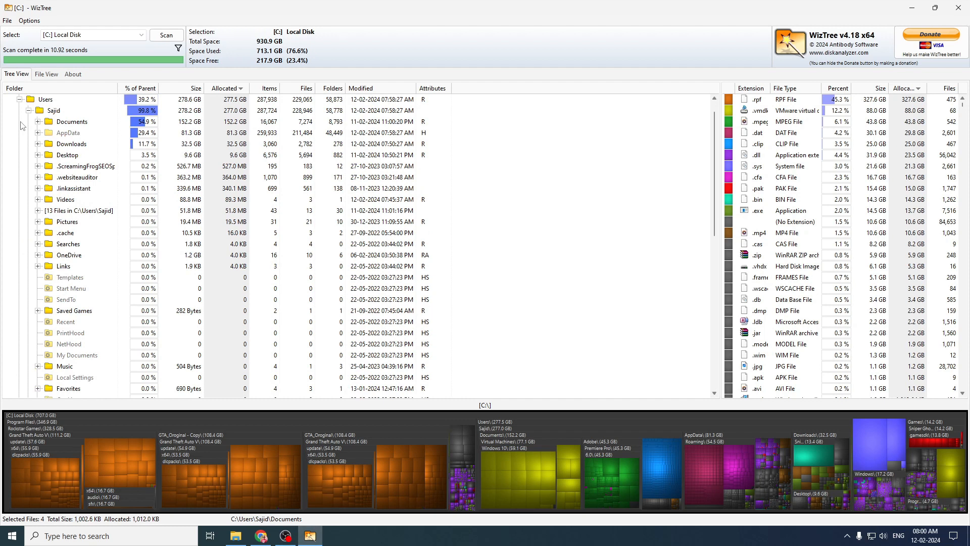
pyautogui.click(71, 144)
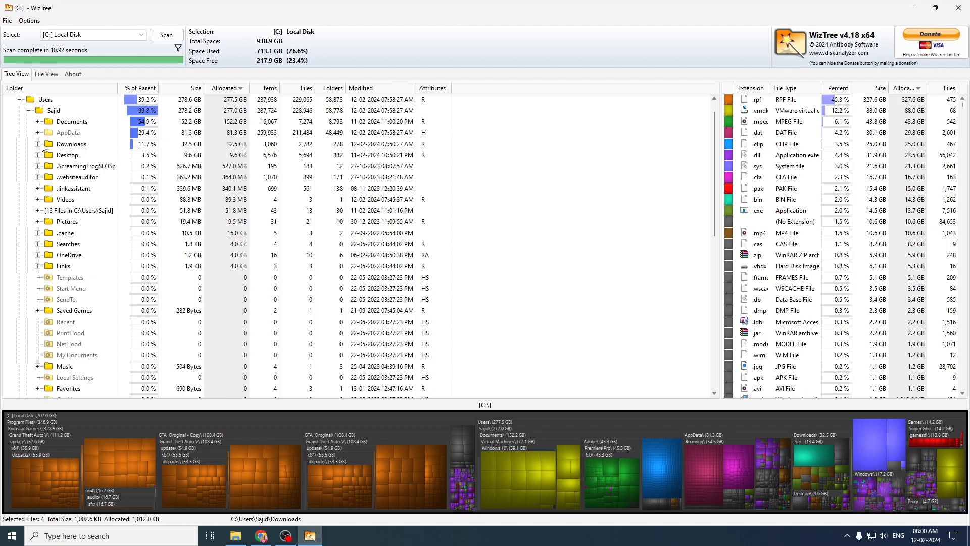
pyautogui.moveTo(54, 153)
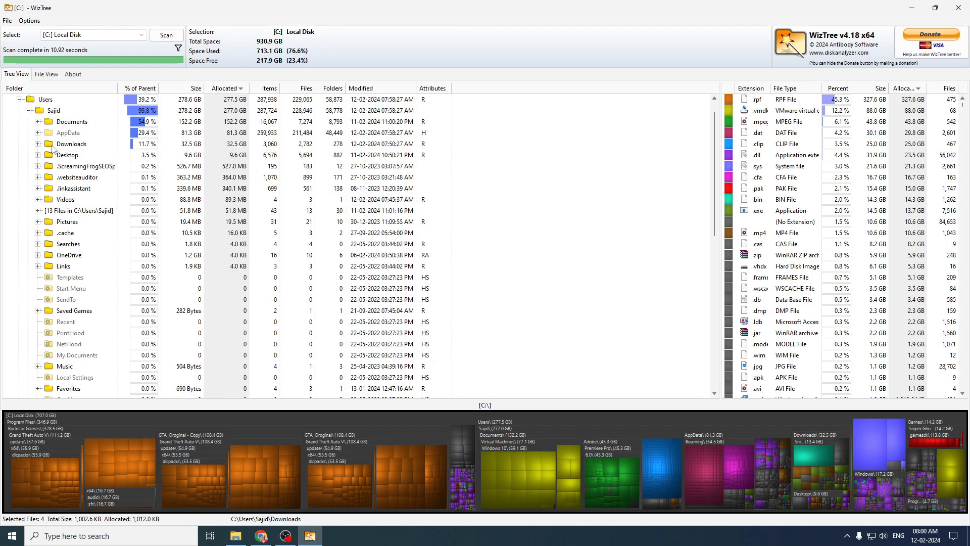
pyautogui.click(73, 143)
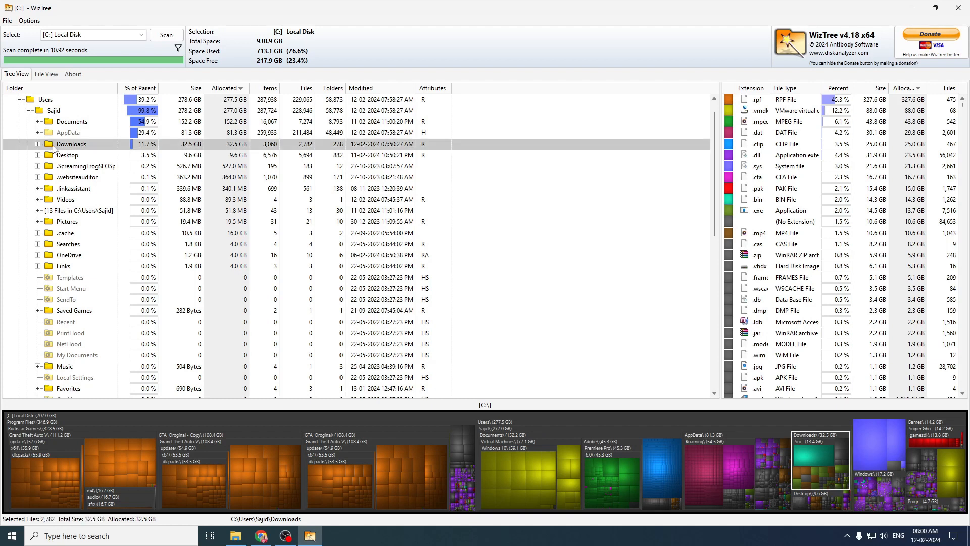
pyautogui.rightClick(71, 143)
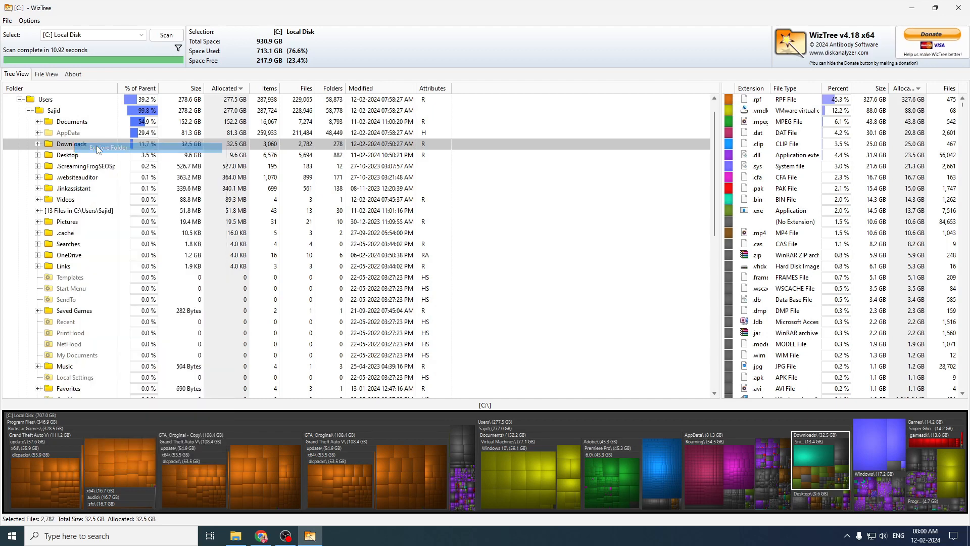
# - Delete ChromeSetup.exe from Downloads in File Explorer, leaving 326 items
pyautogui.doubleClick(71, 144)
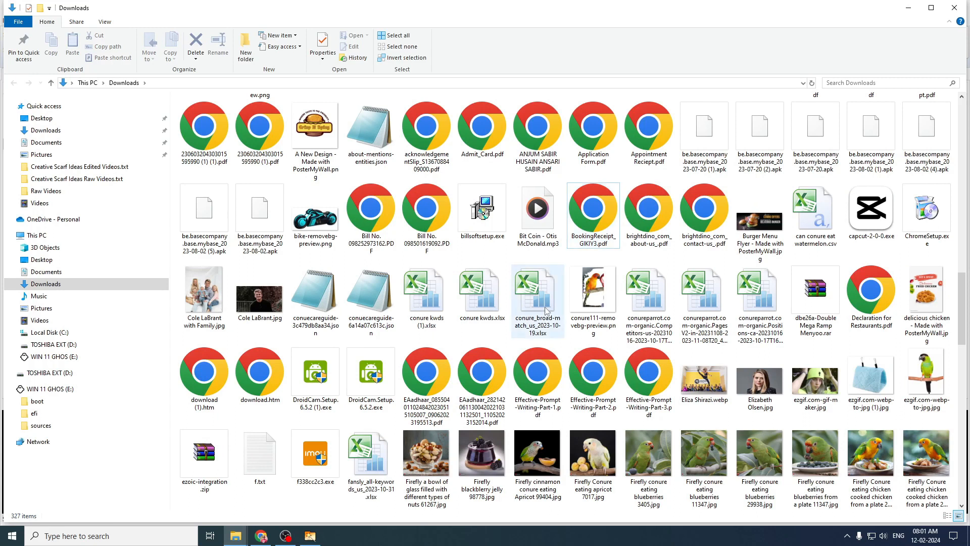
pyautogui.moveTo(371, 371)
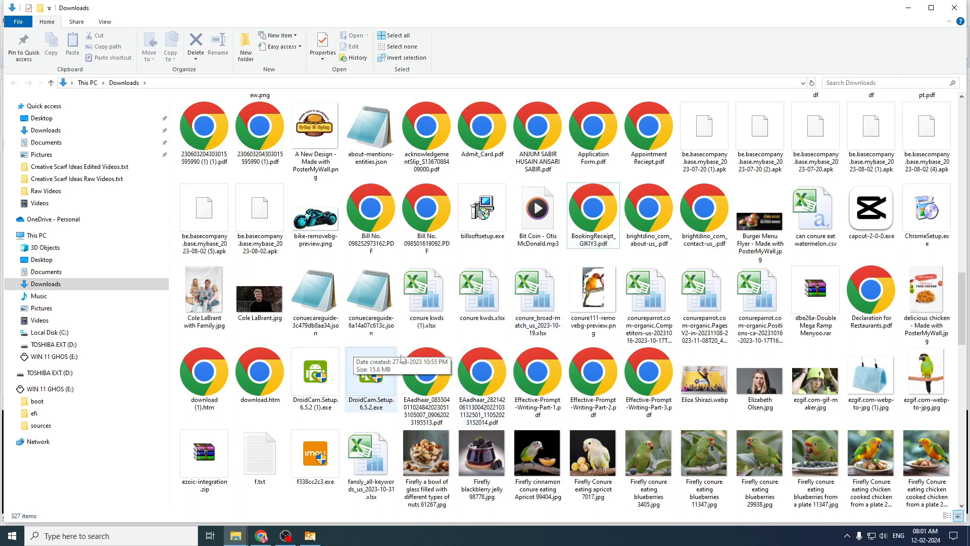
pyautogui.click(926, 214)
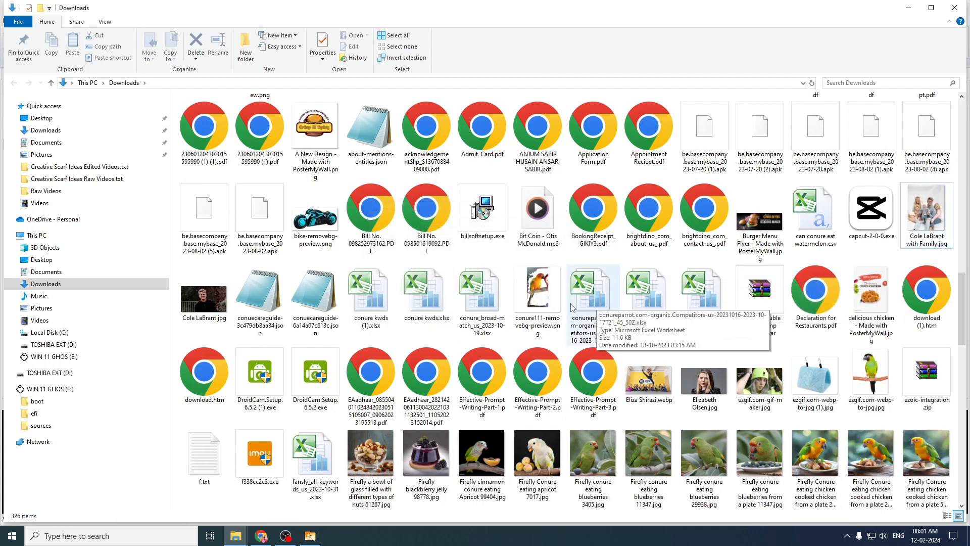
pyautogui.scroll(-3)
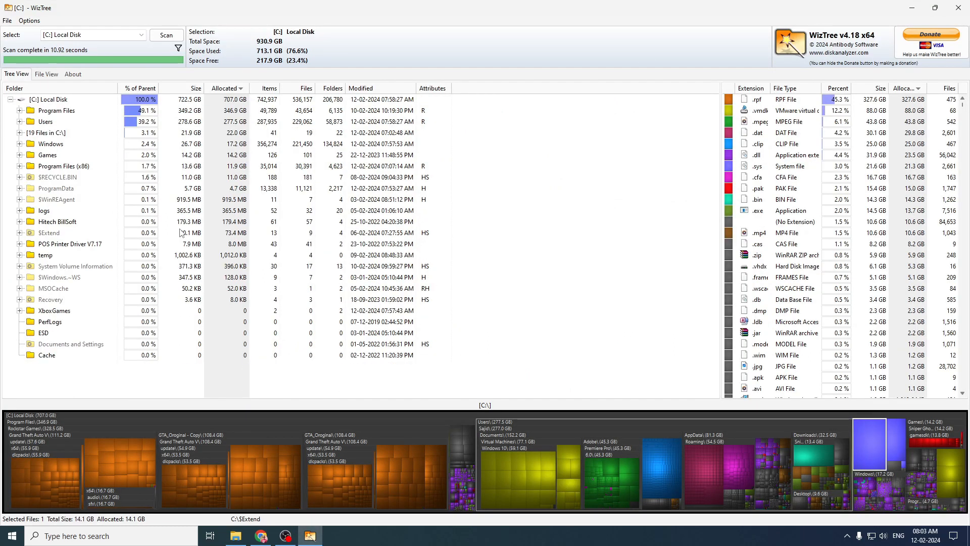
pyautogui.moveTo(271, 451)
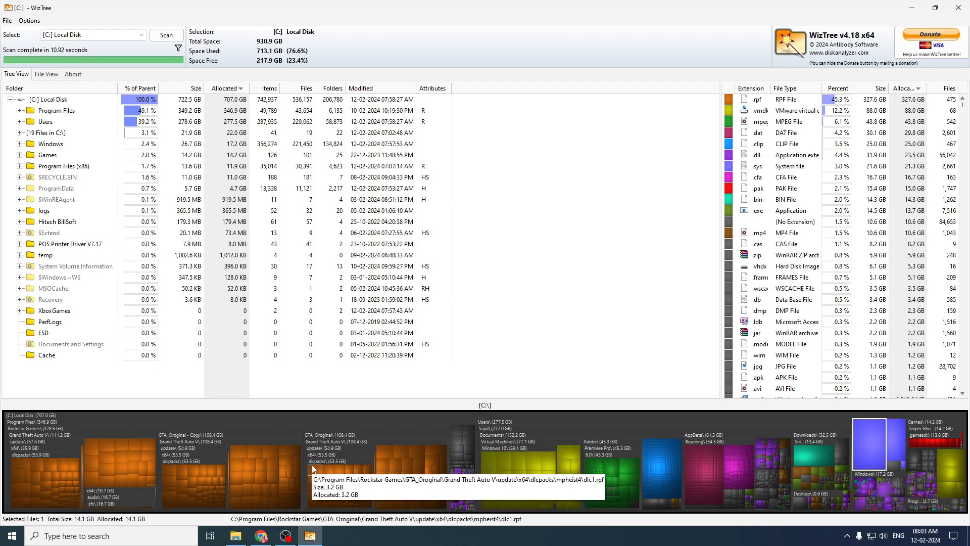
pyautogui.moveTo(720, 467)
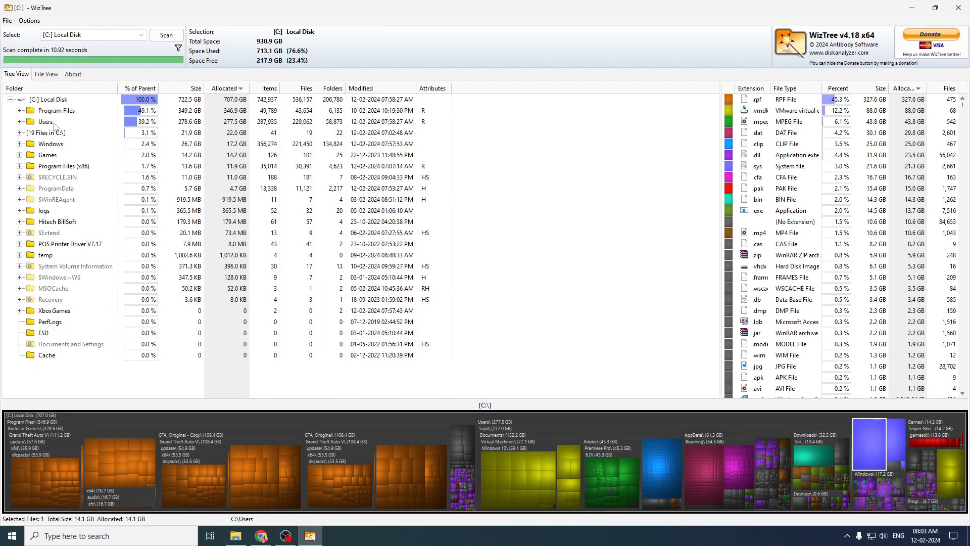
pyautogui.click(47, 155)
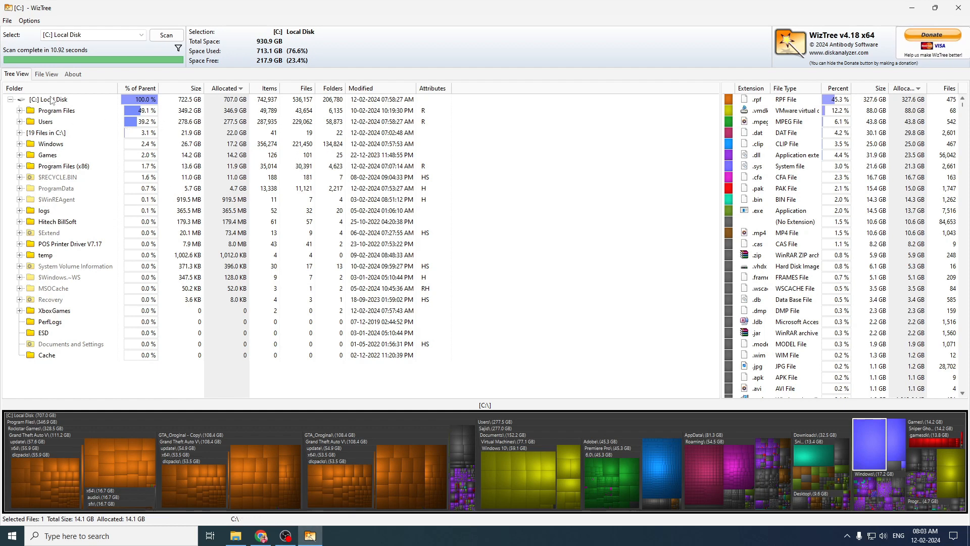
# - Browse down the File View list of C:'s largest files
pyautogui.click(45, 74)
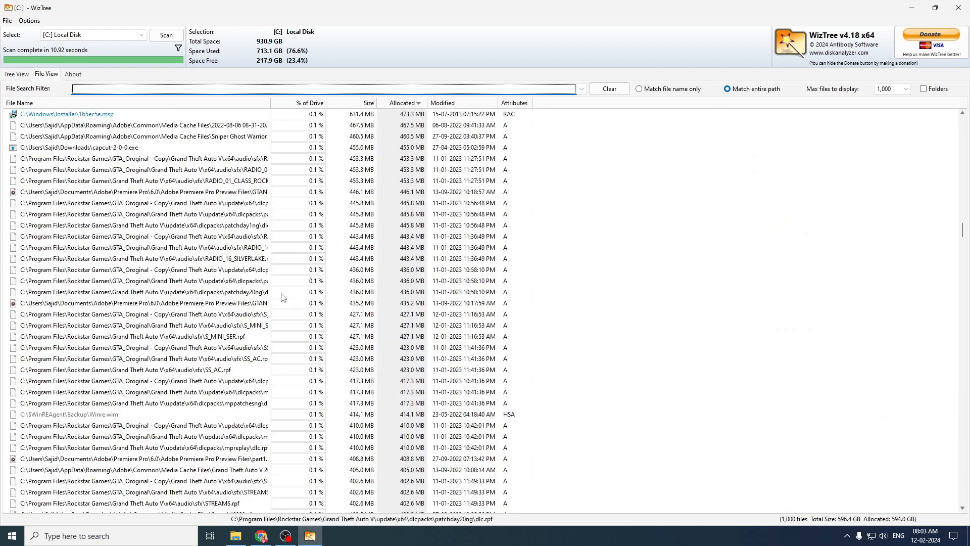
pyautogui.scroll(-3)
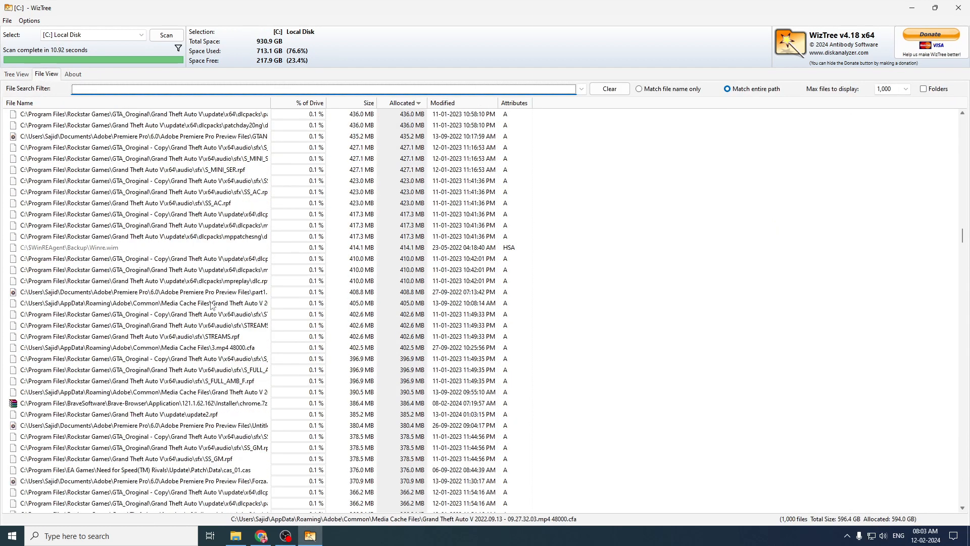
pyautogui.scroll(-3)
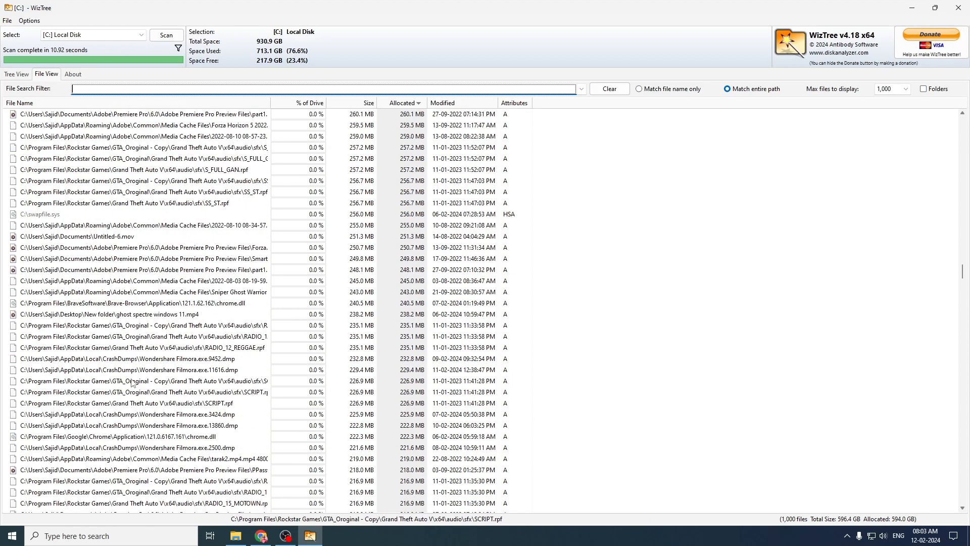
pyautogui.scroll(-3)
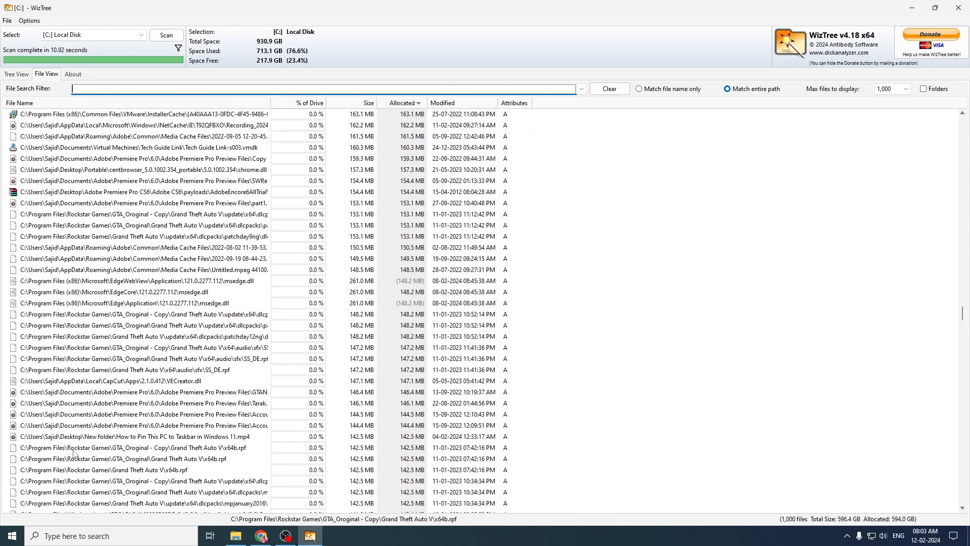
pyautogui.scroll(-3)
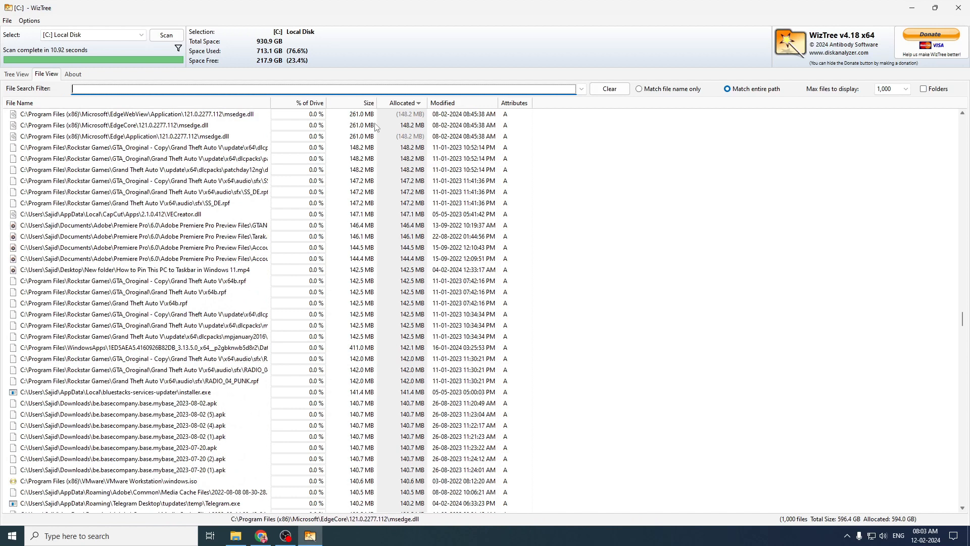
pyautogui.click(17, 74)
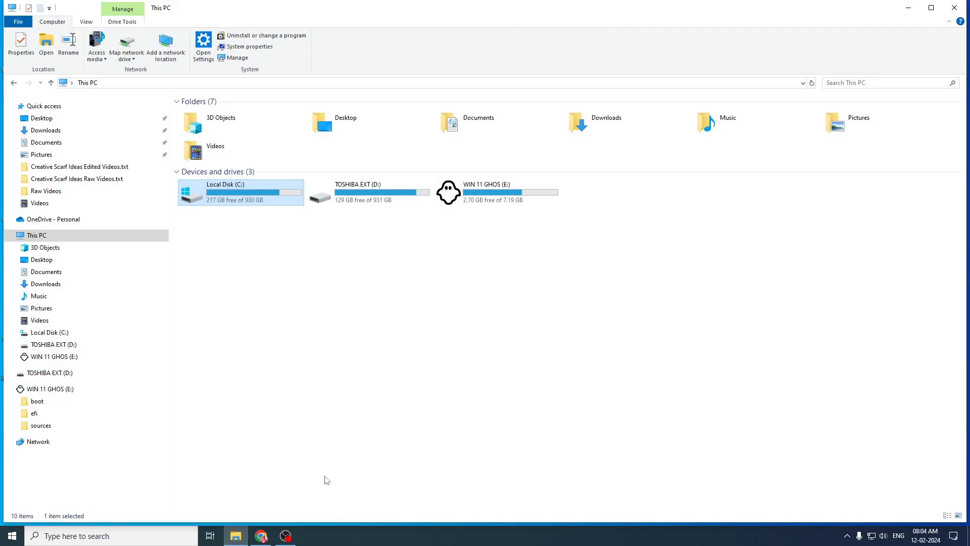
pyautogui.moveTo(312, 456)
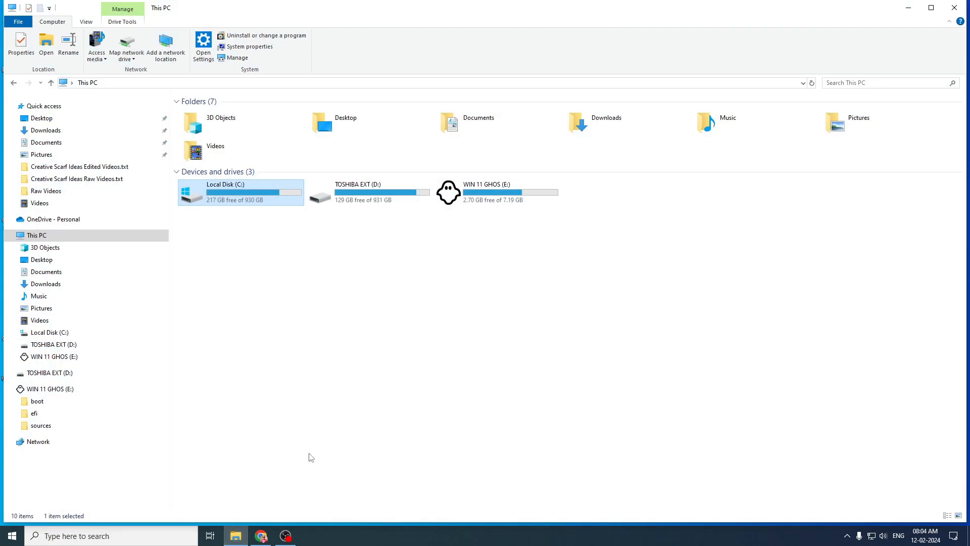
pyautogui.moveTo(182, 285)
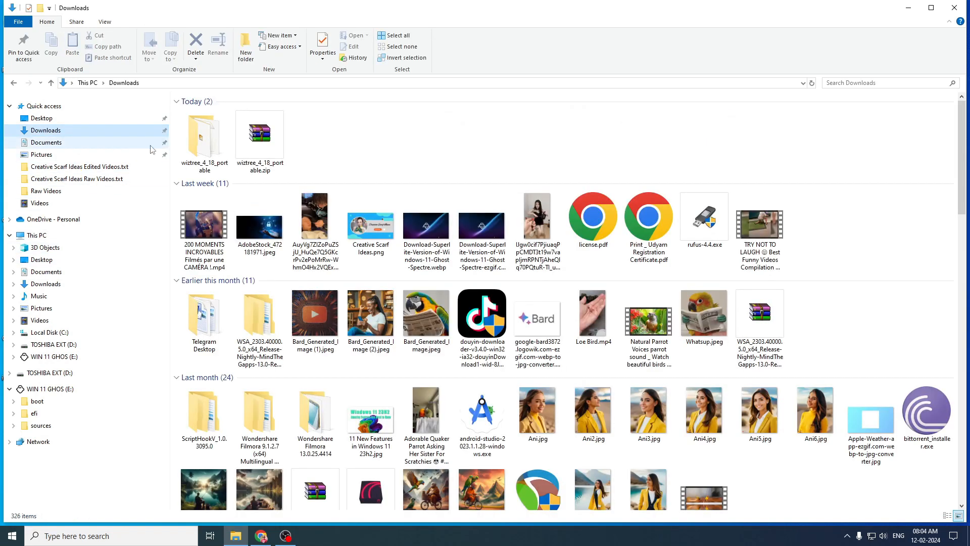
# - Enter the wiztree_4_18_portable folder in Downloads, showing WizTree.exe and WizTree64.exe
pyautogui.click(204, 134)
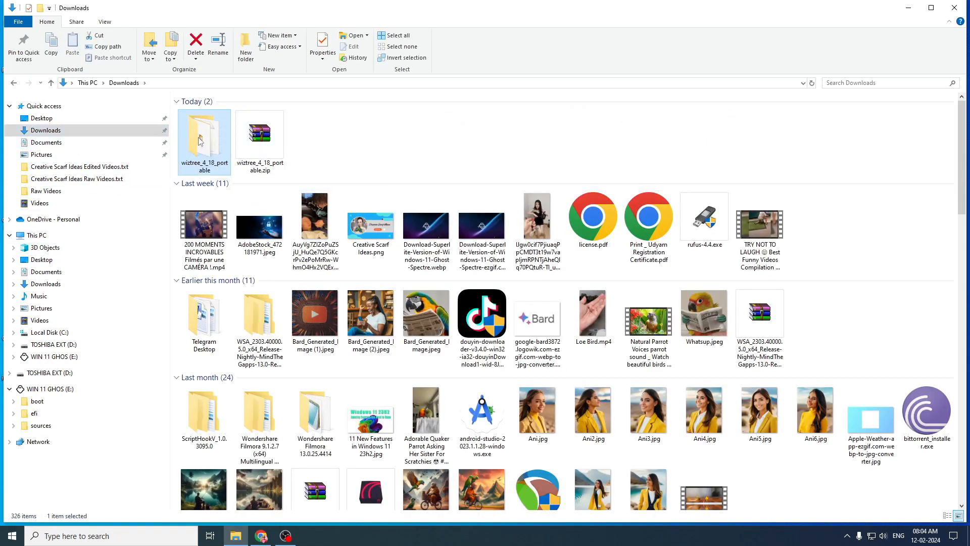
pyautogui.doubleClick(203, 128)
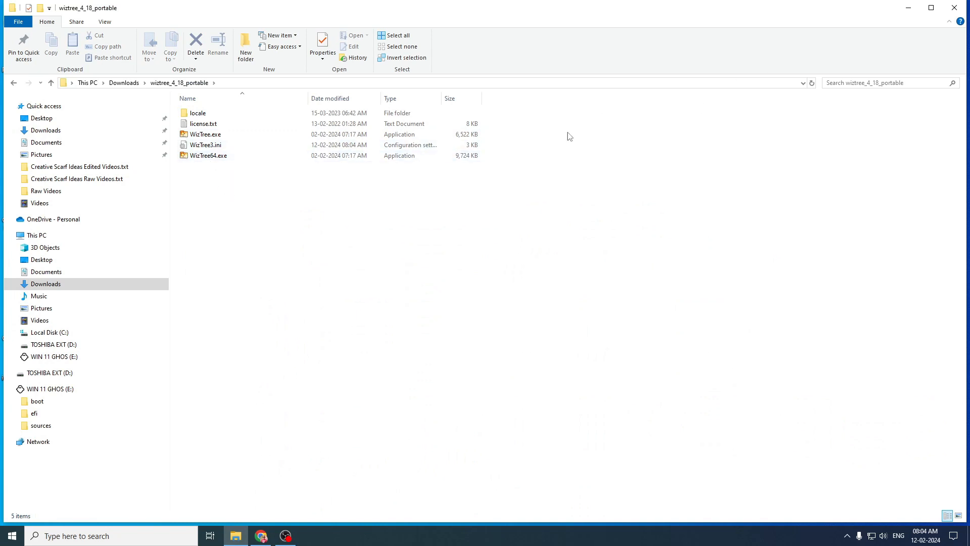
pyautogui.moveTo(501, 207)
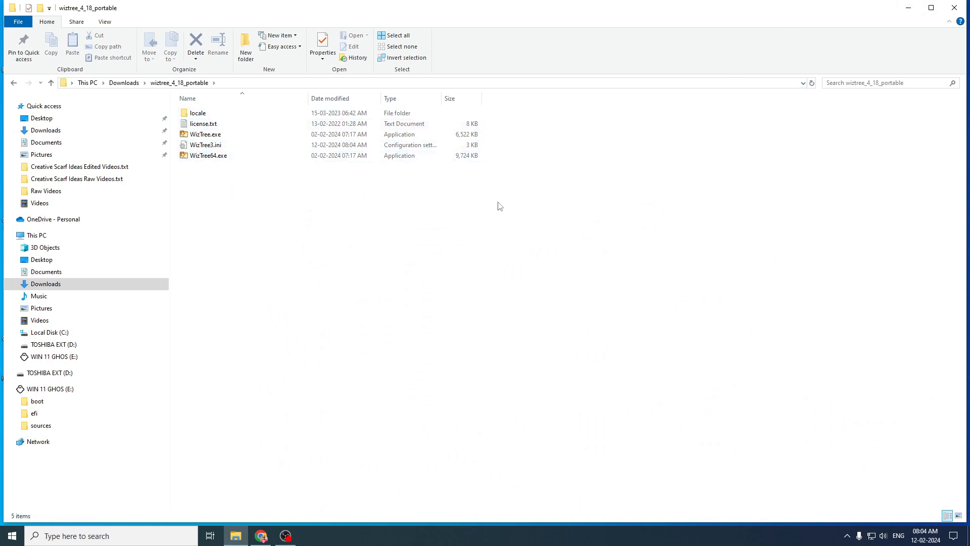
pyautogui.moveTo(495, 208)
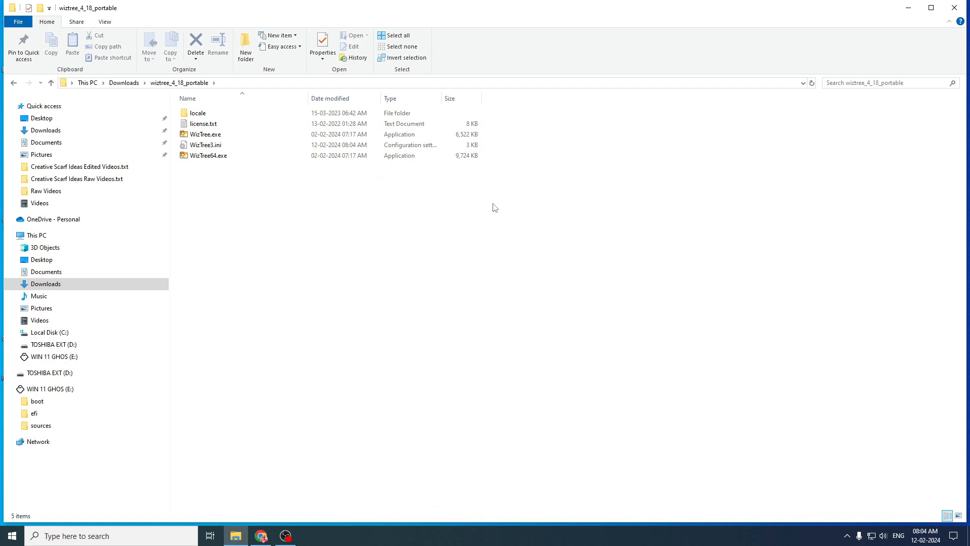
pyautogui.moveTo(213, 169)
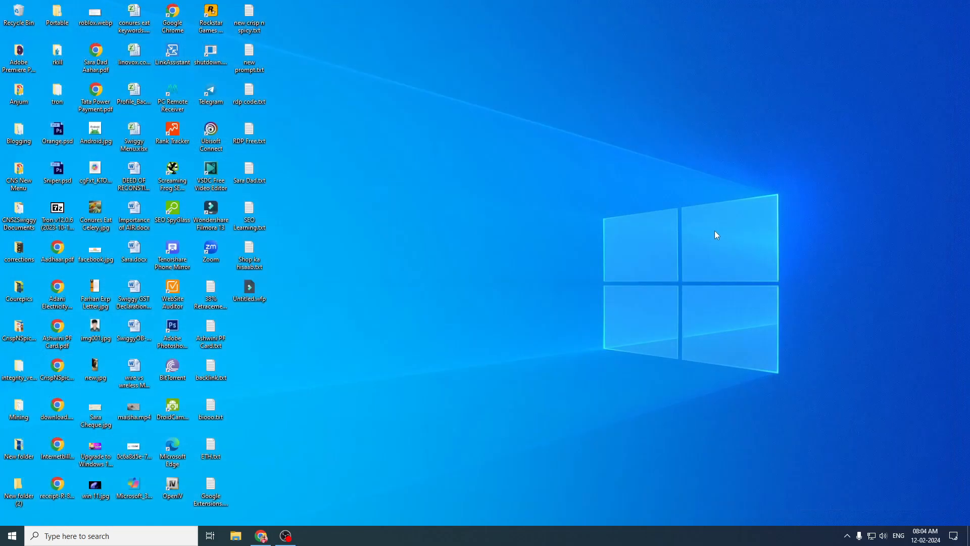
pyautogui.moveTo(475, 356)
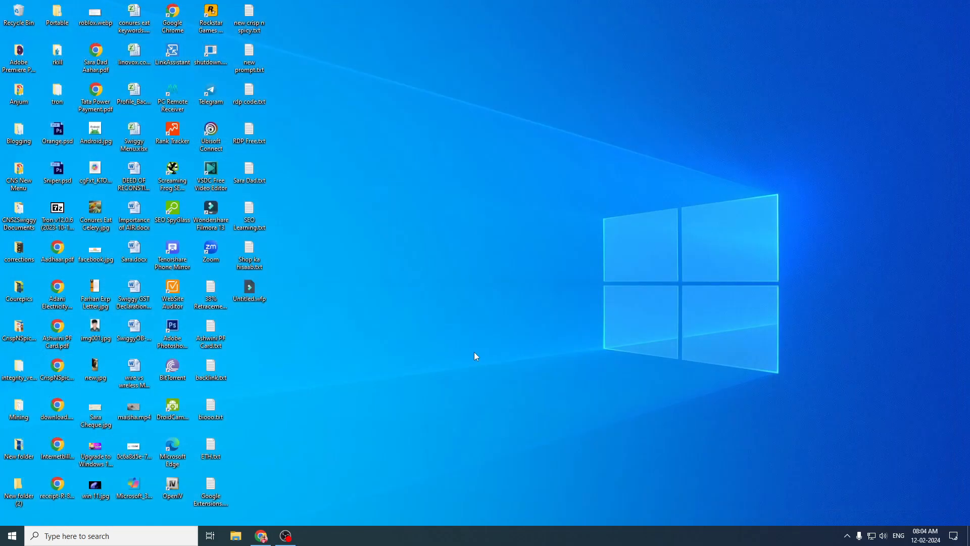